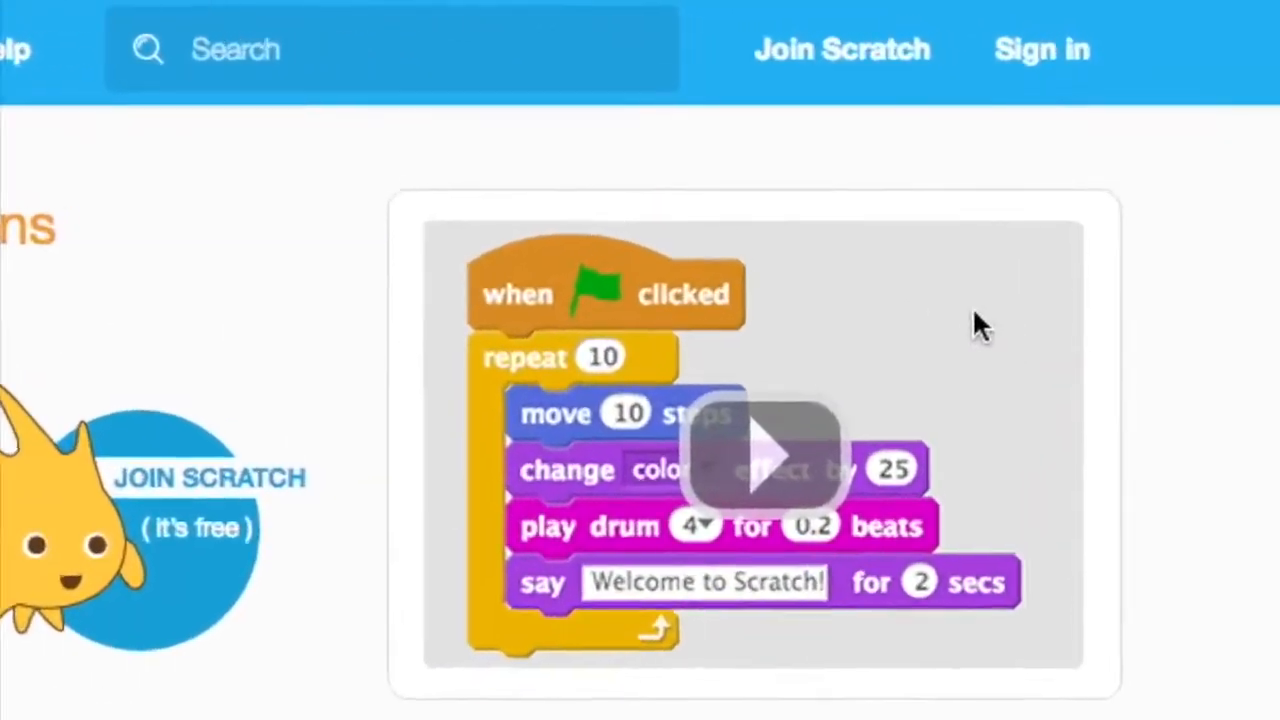
Step: Start creating a new account with Join Scratch from the home page
{"action": "left_click", "coordinate": [840, 48]}
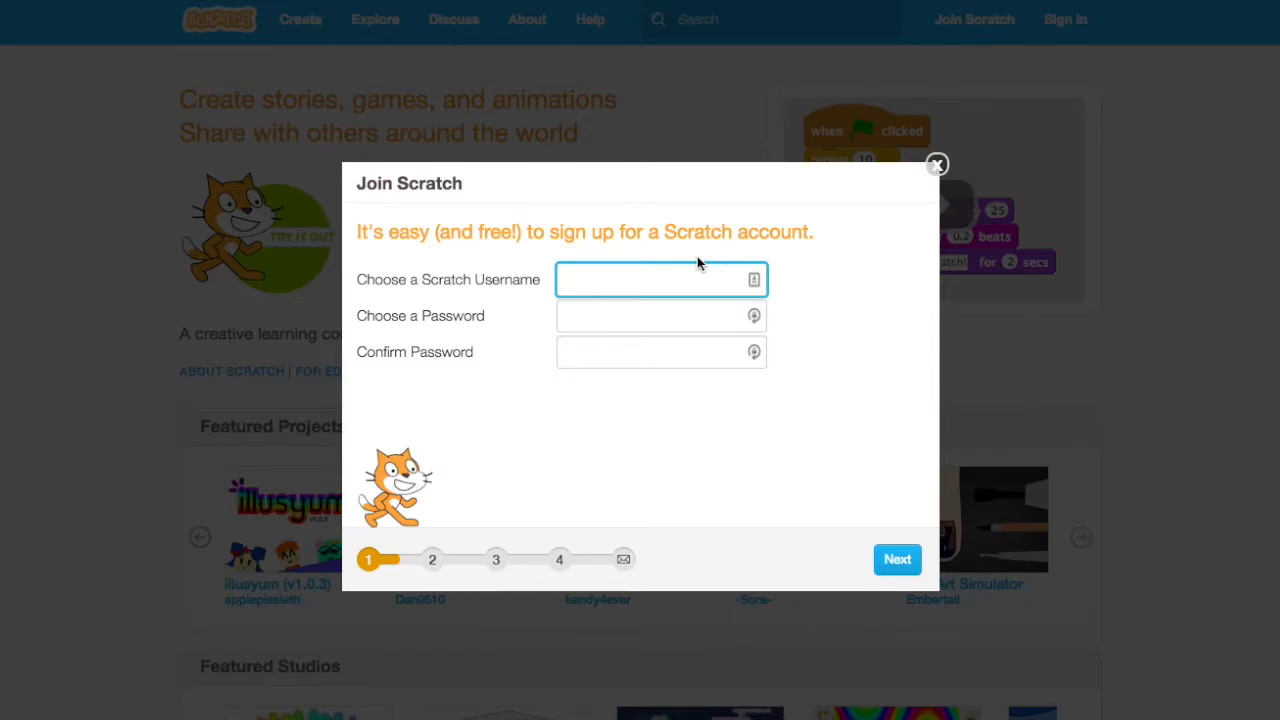
Step: Enter username RedApple17 with a confirmed password and continue to the private questions
{"action": "type", "text": "RedApple17"}
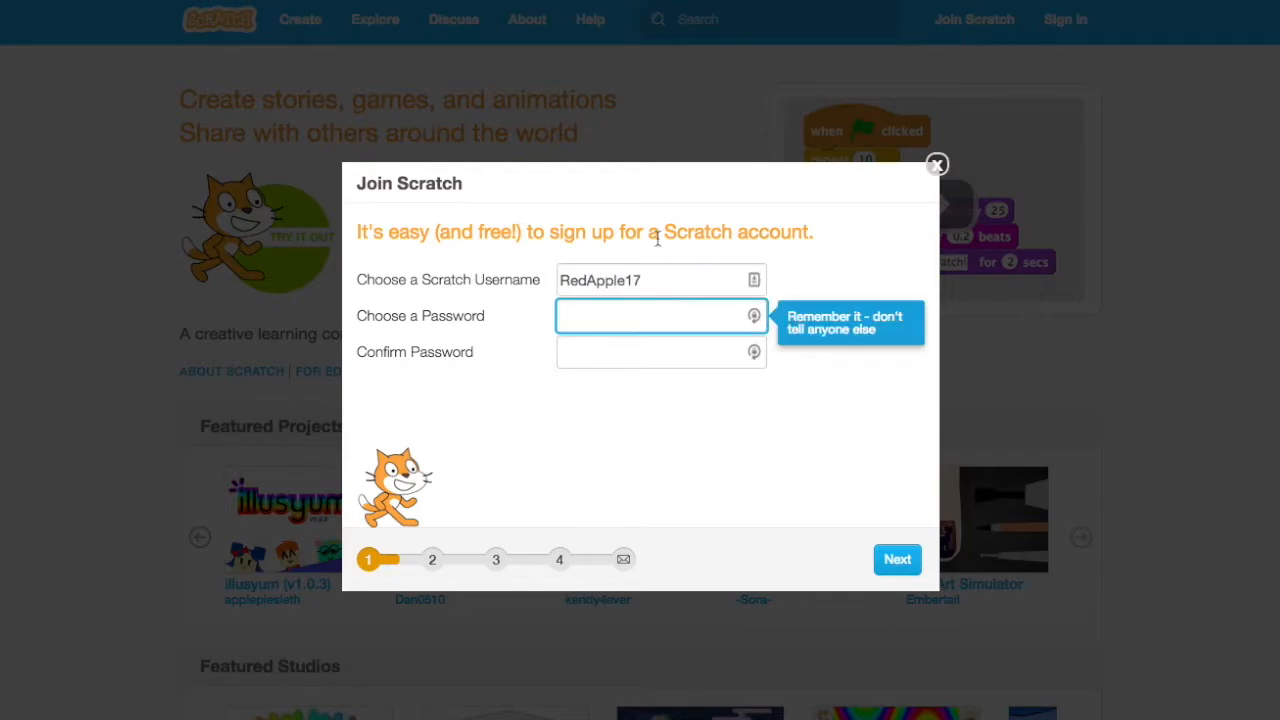
{"action": "mouse_move", "coordinate": [722, 280]}
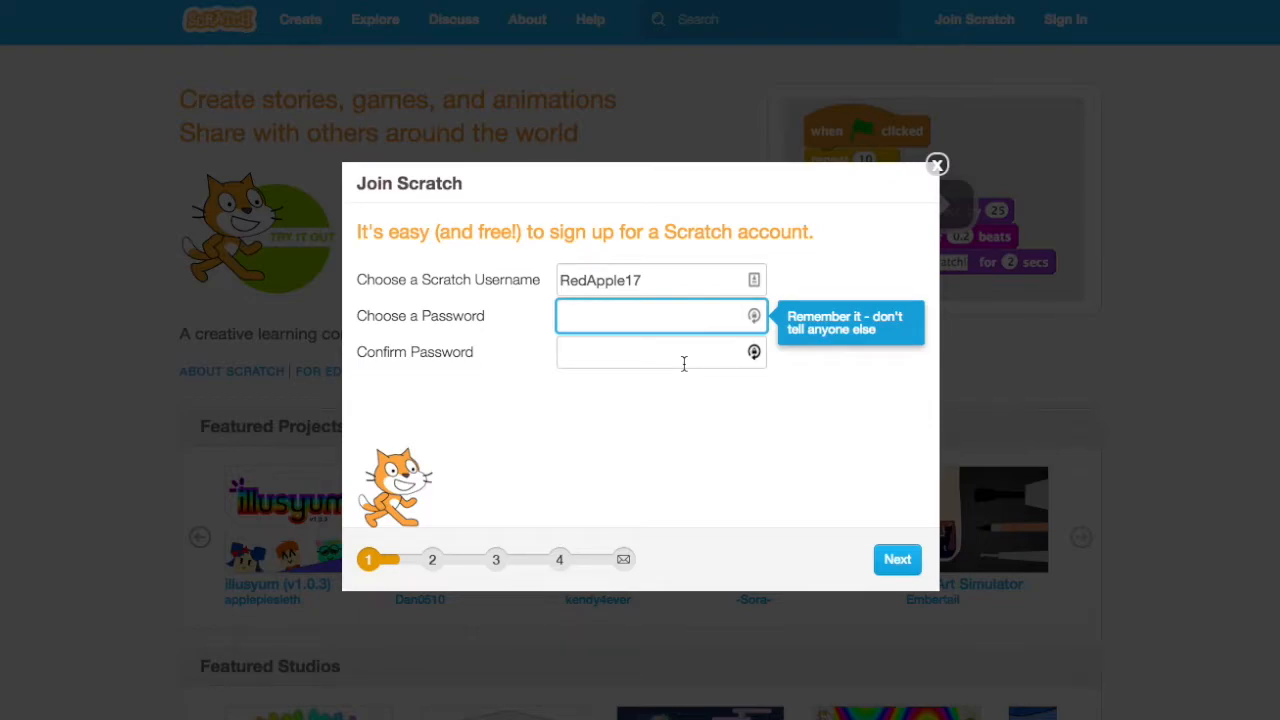
{"action": "type", "text": "••••••"}
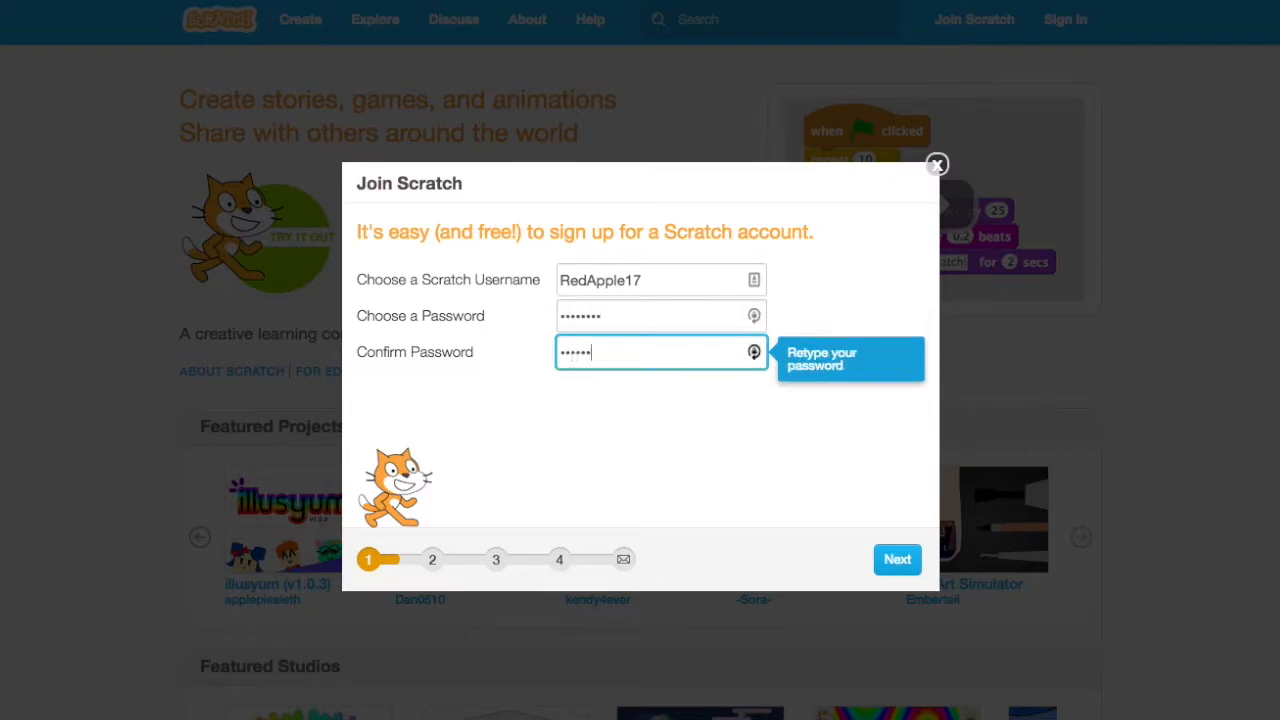
{"action": "left_click", "coordinate": [896, 560]}
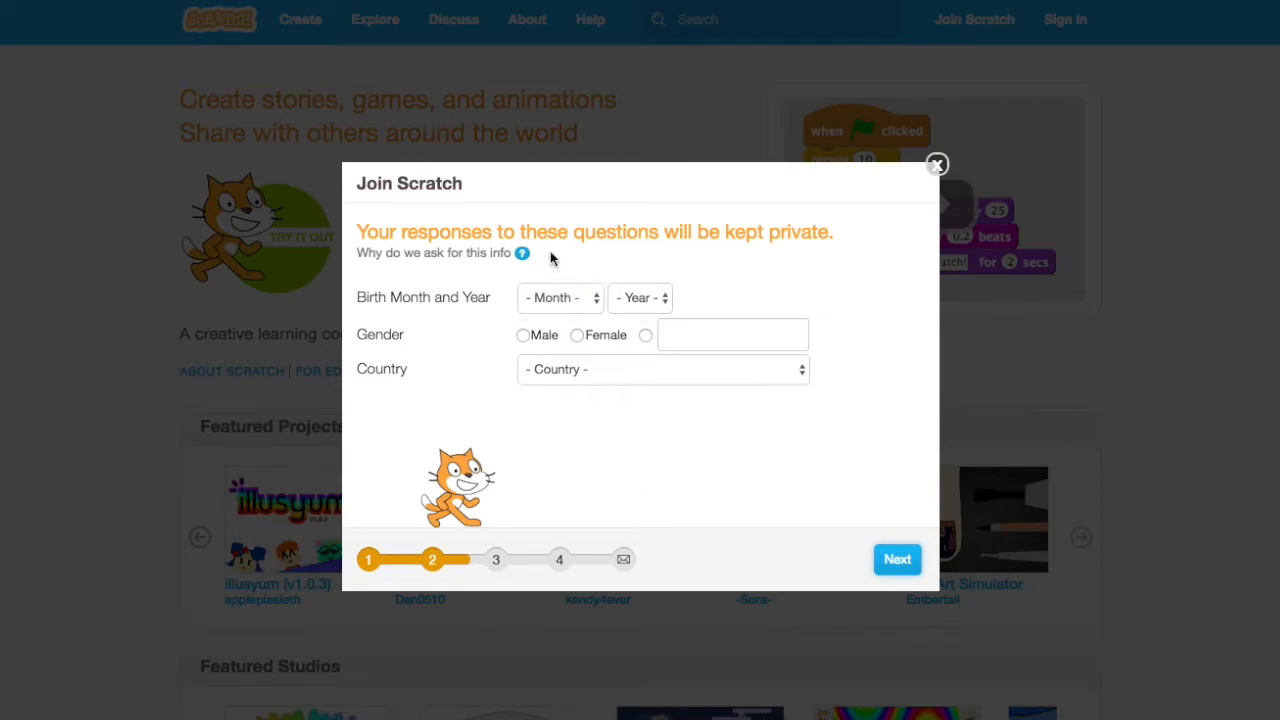
Step: Fill in birth date January 1897, gender Male and country United States, then continue to the email step
{"action": "left_click", "coordinate": [638, 296]}
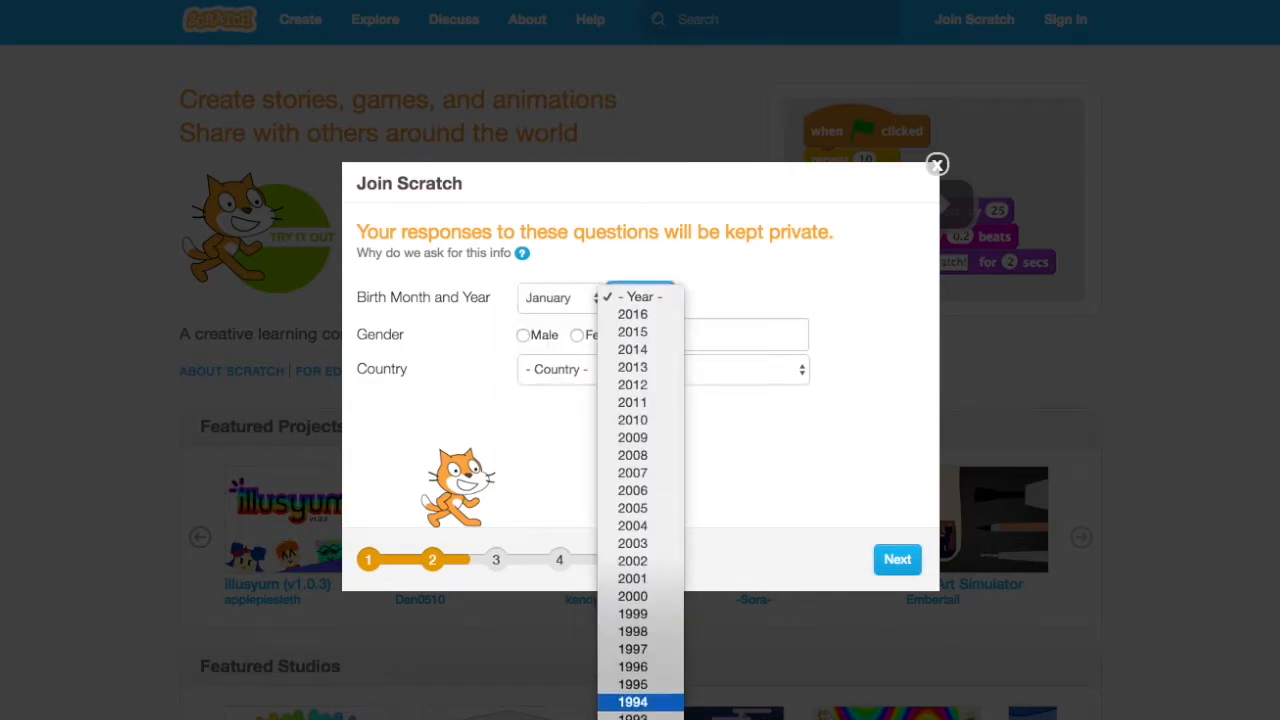
{"action": "scroll", "scroll_direction": "down", "scroll_amount": 3}
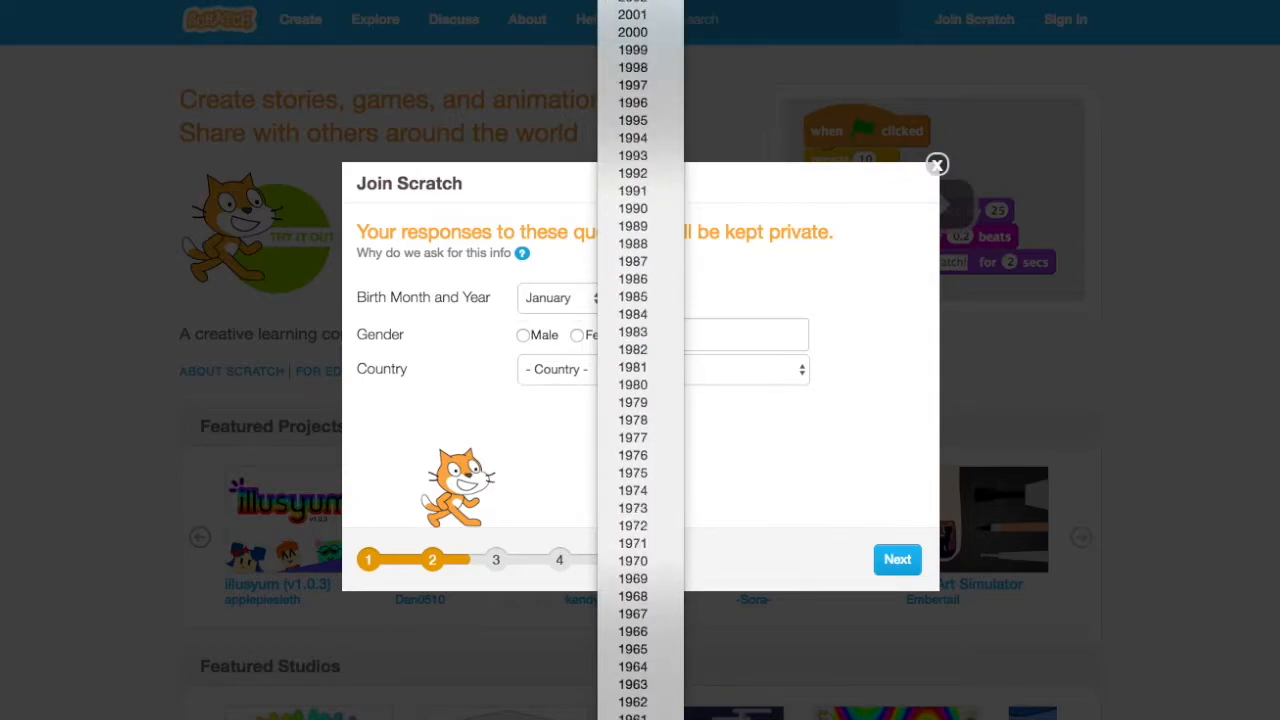
{"action": "left_click", "coordinate": [522, 252]}
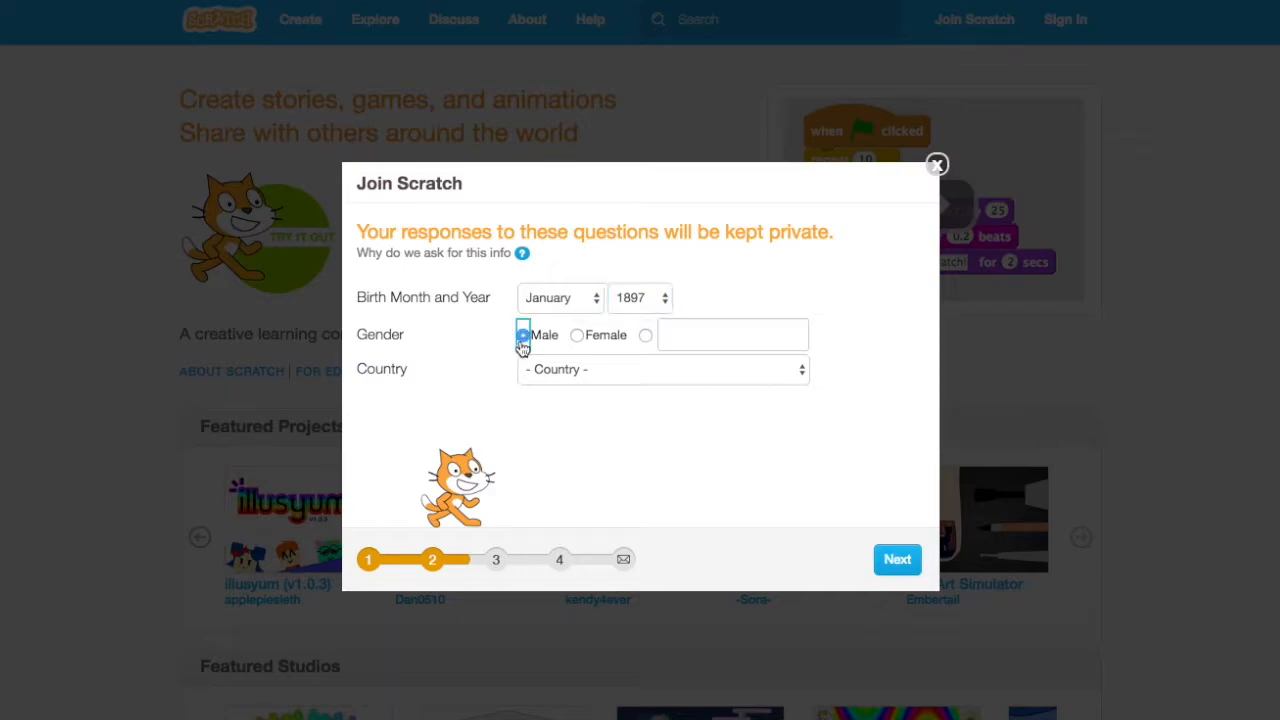
{"action": "left_click", "coordinate": [662, 368]}
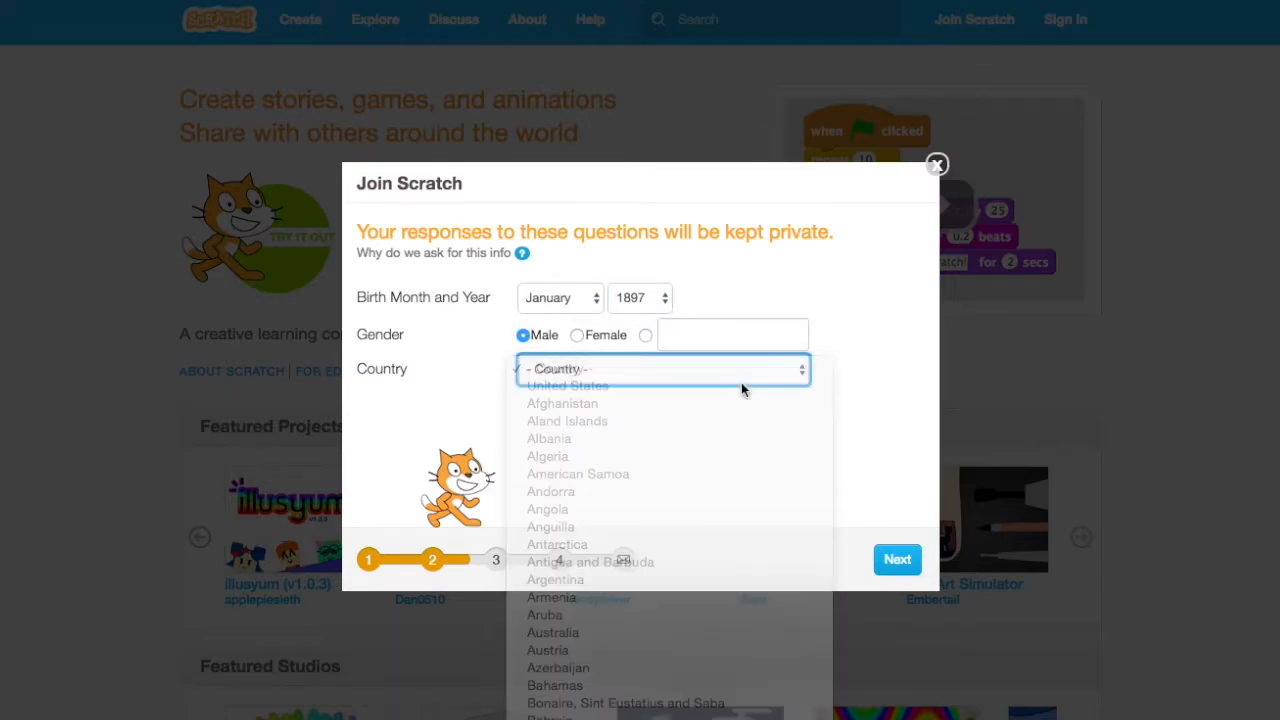
{"action": "left_click", "coordinate": [568, 384]}
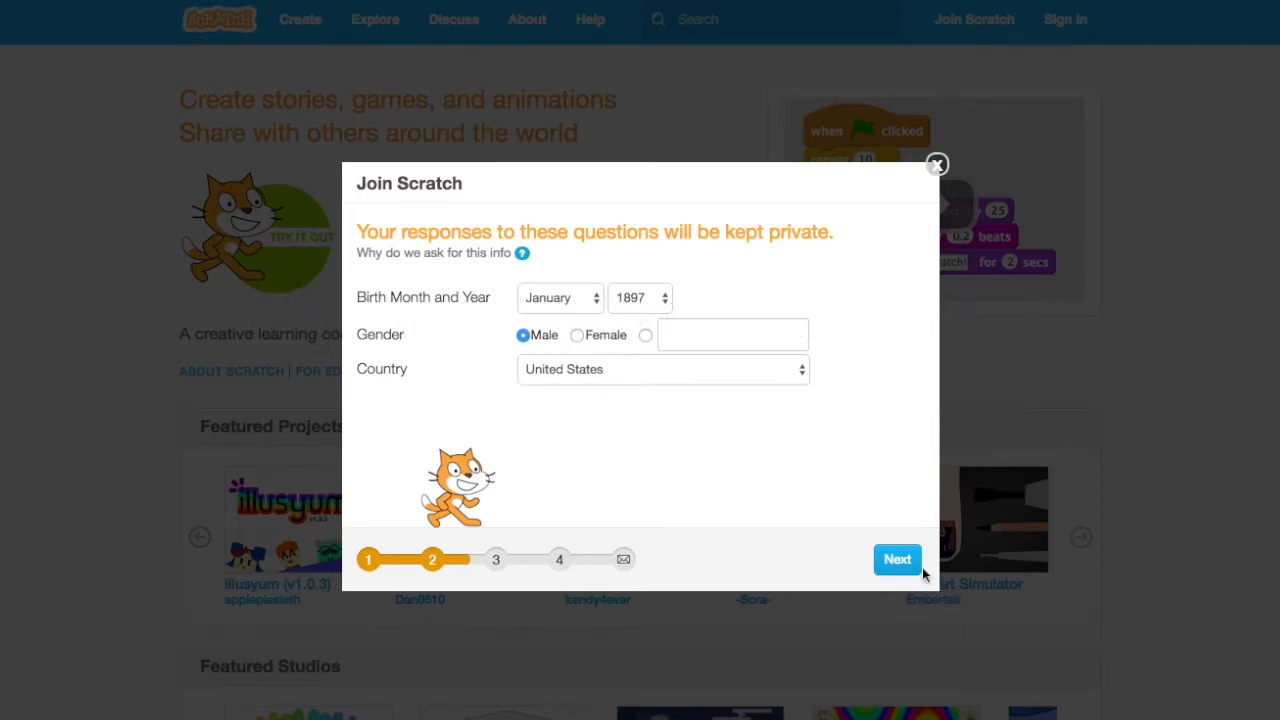
{"action": "left_click", "coordinate": [896, 560]}
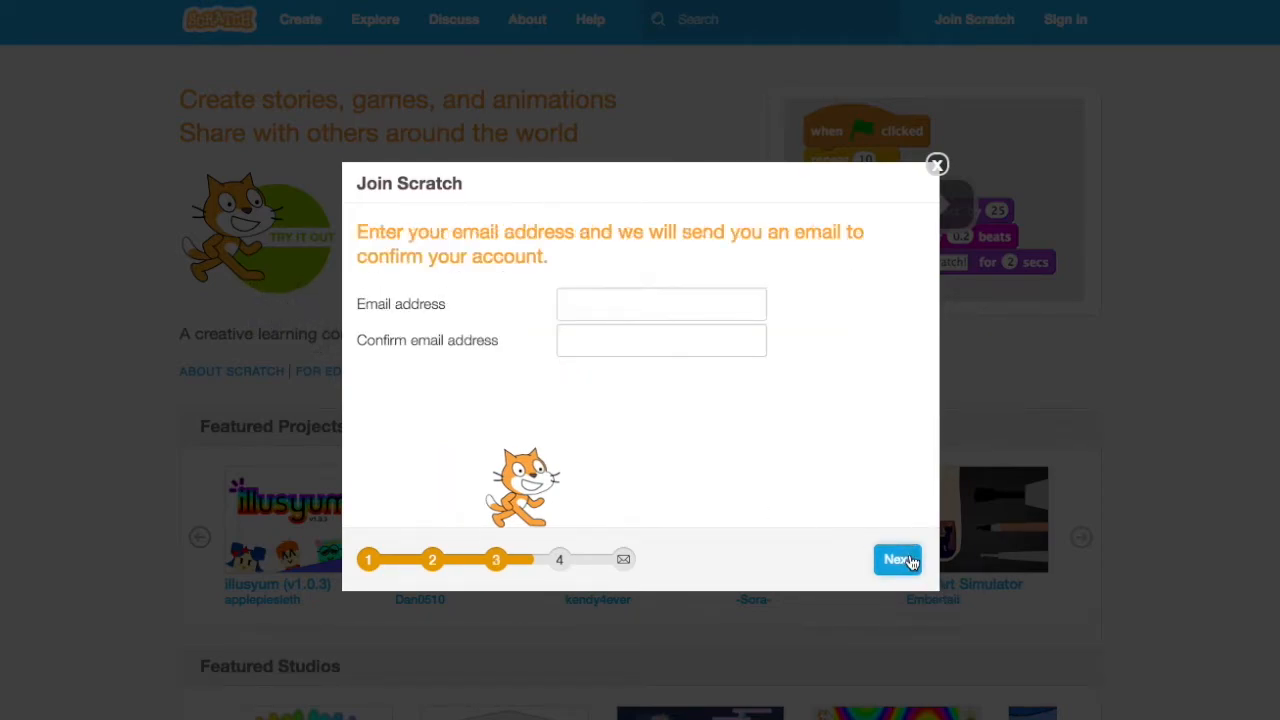
Step: Submit the email address and confirm it from the confirmation email to finish signing up
{"action": "left_click", "coordinate": [660, 304]}
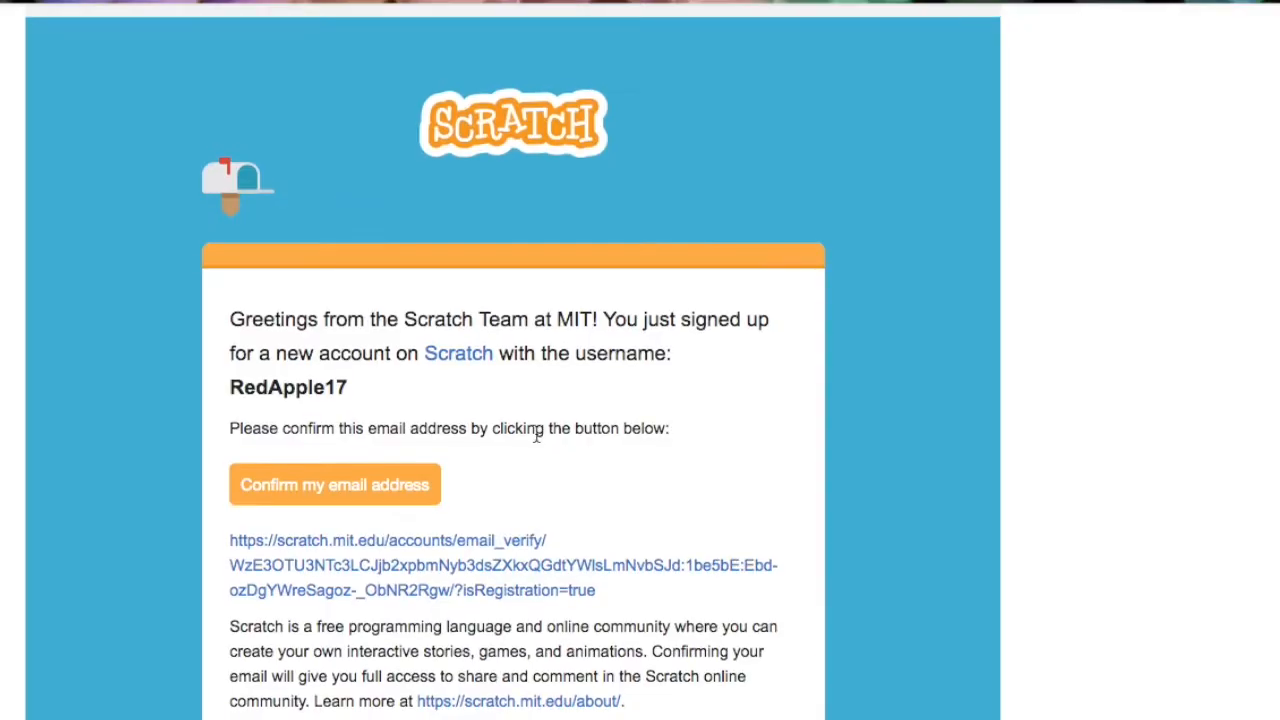
{"action": "scroll", "scroll_direction": "down", "scroll_amount": 3}
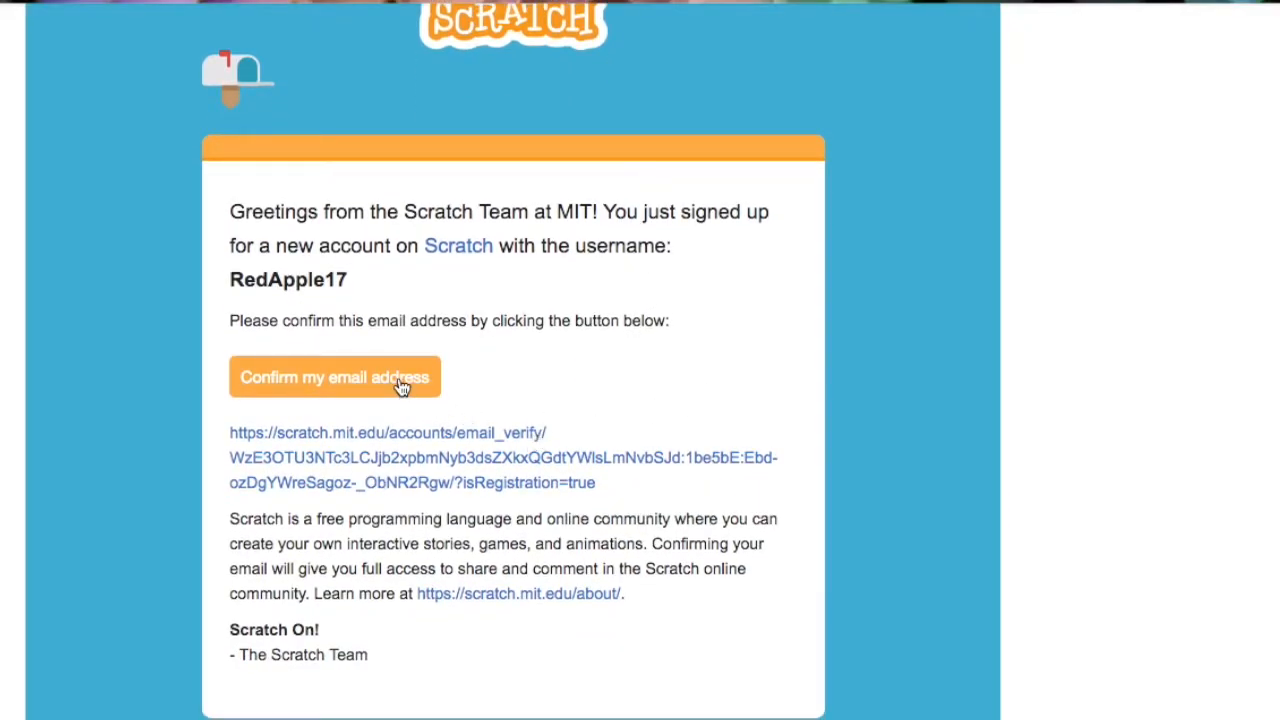
{"action": "left_click", "coordinate": [334, 376]}
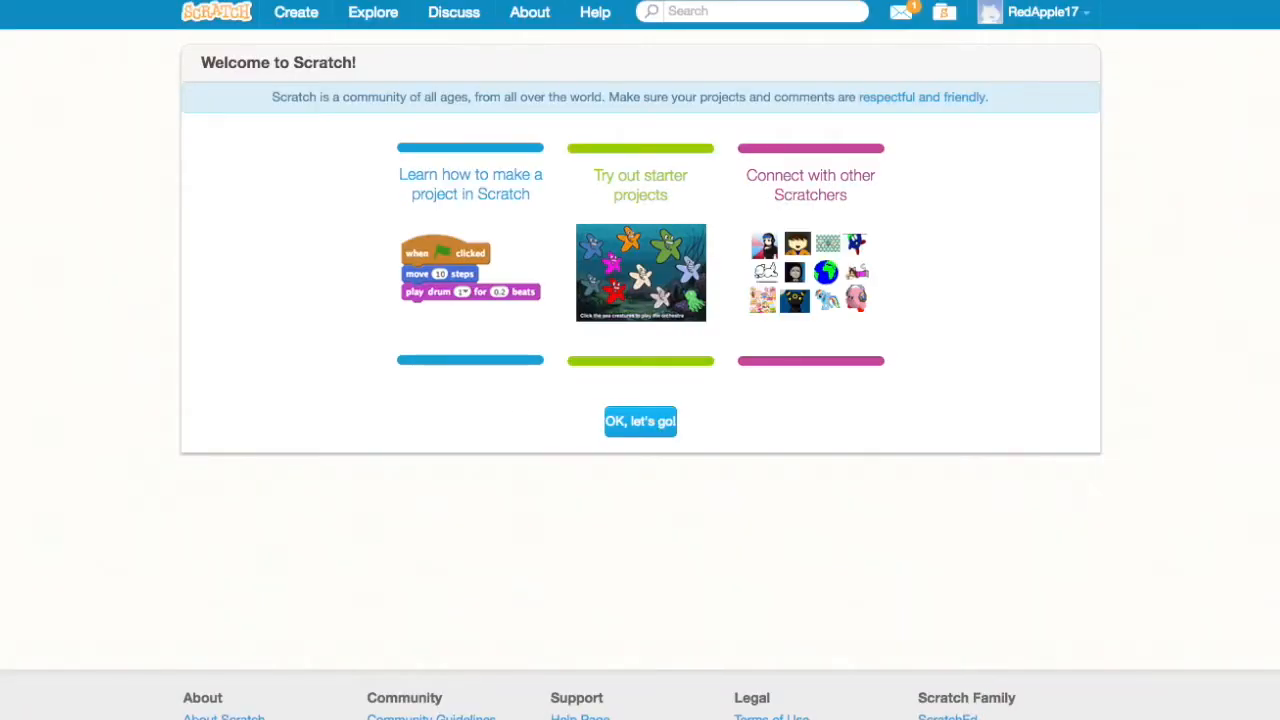
{"action": "mouse_move", "coordinate": [958, 172]}
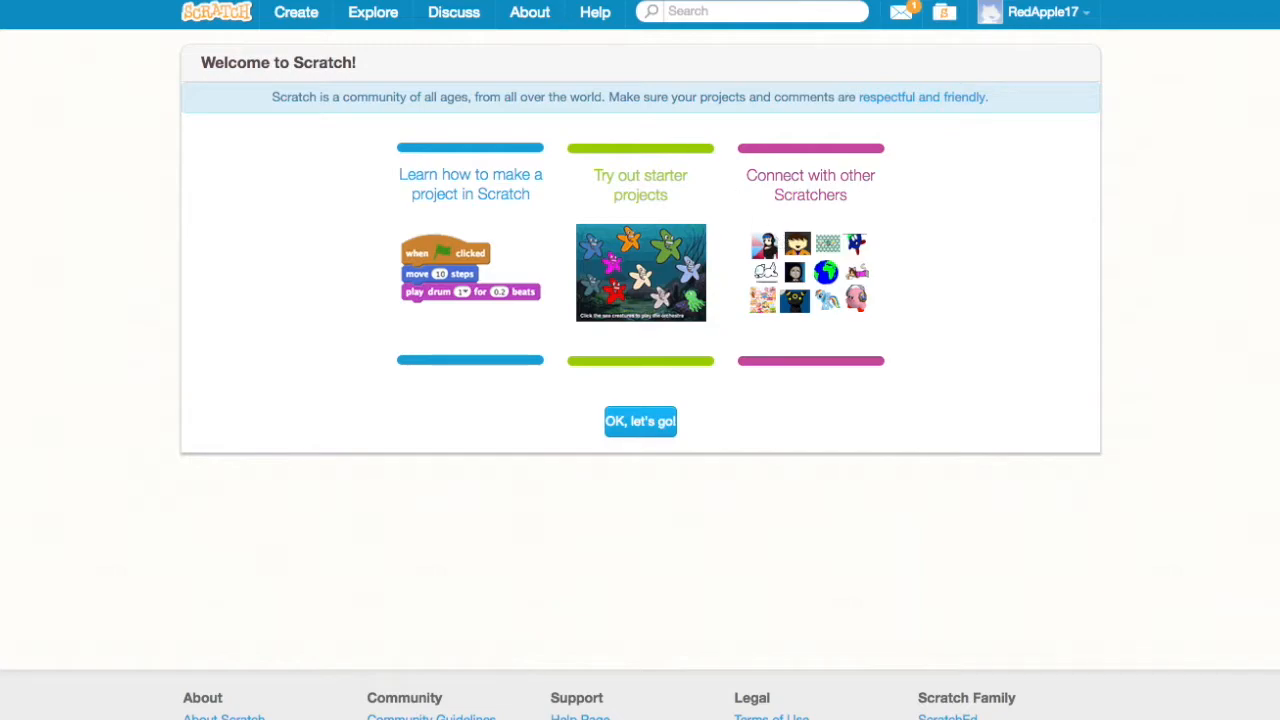
{"action": "mouse_move", "coordinate": [908, 232]}
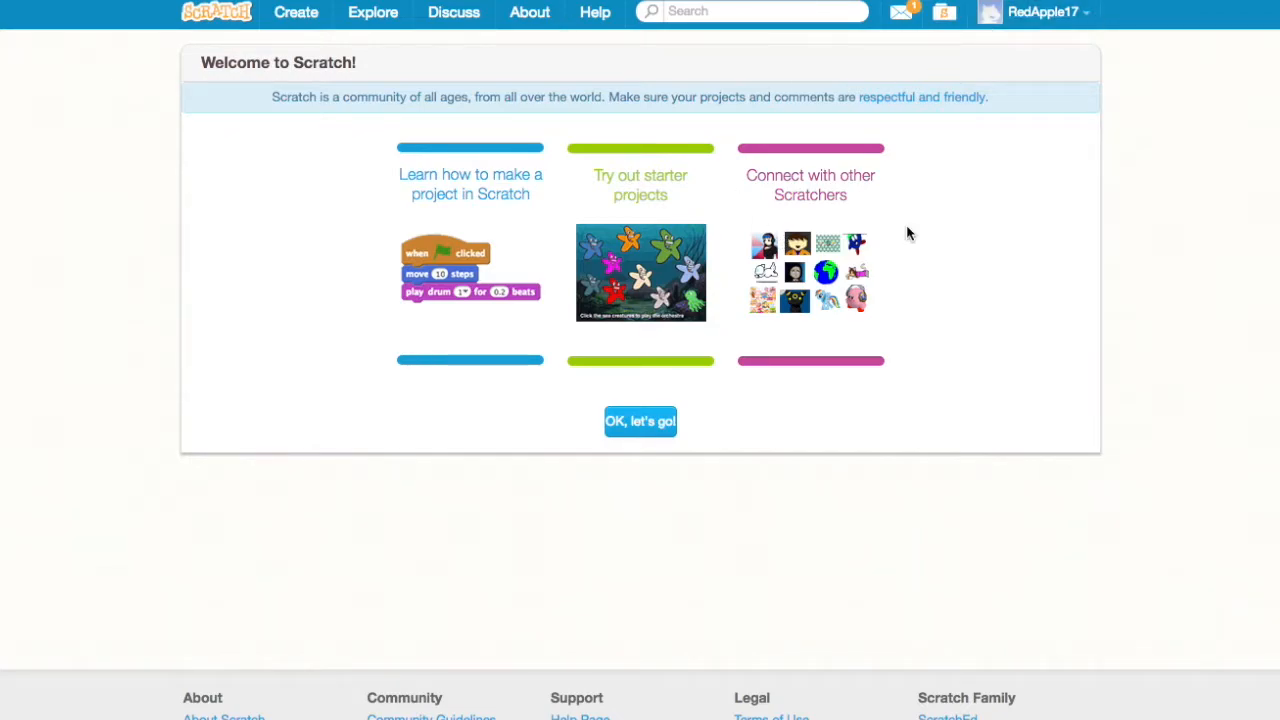
{"action": "mouse_move", "coordinate": [1036, 12]}
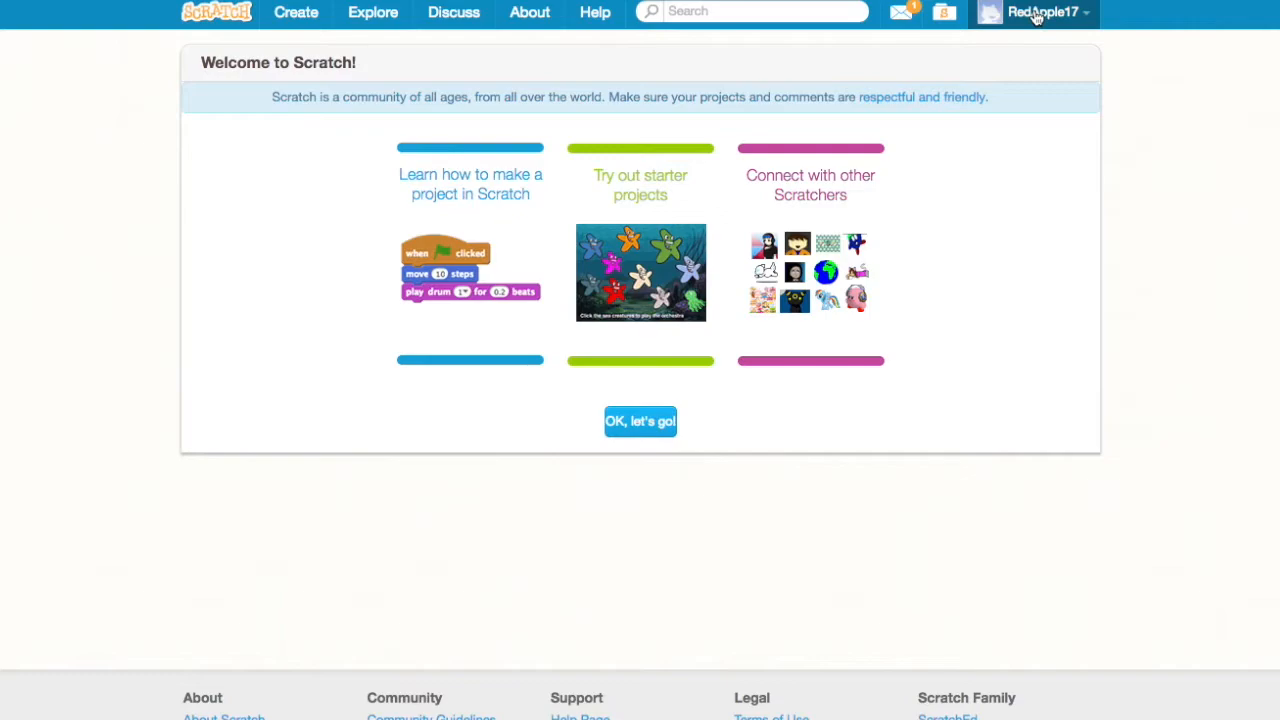
{"action": "mouse_move", "coordinate": [1022, 56]}
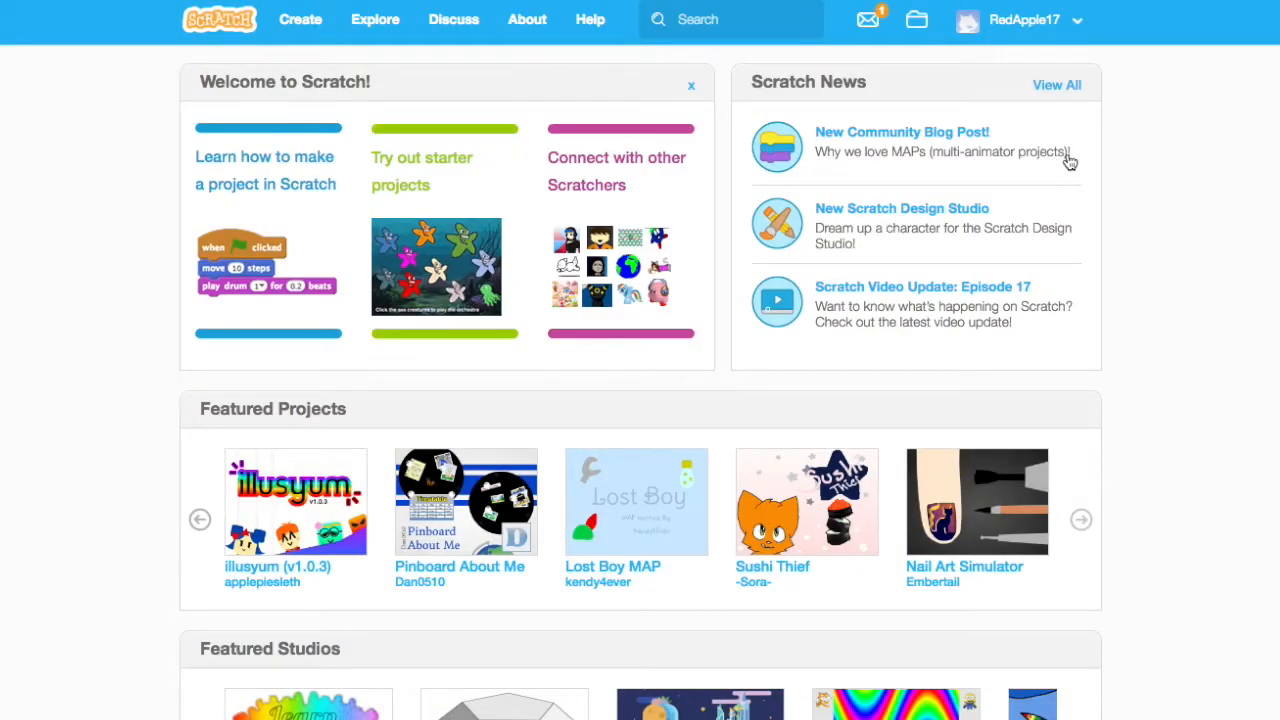
{"action": "mouse_move", "coordinate": [1100, 120]}
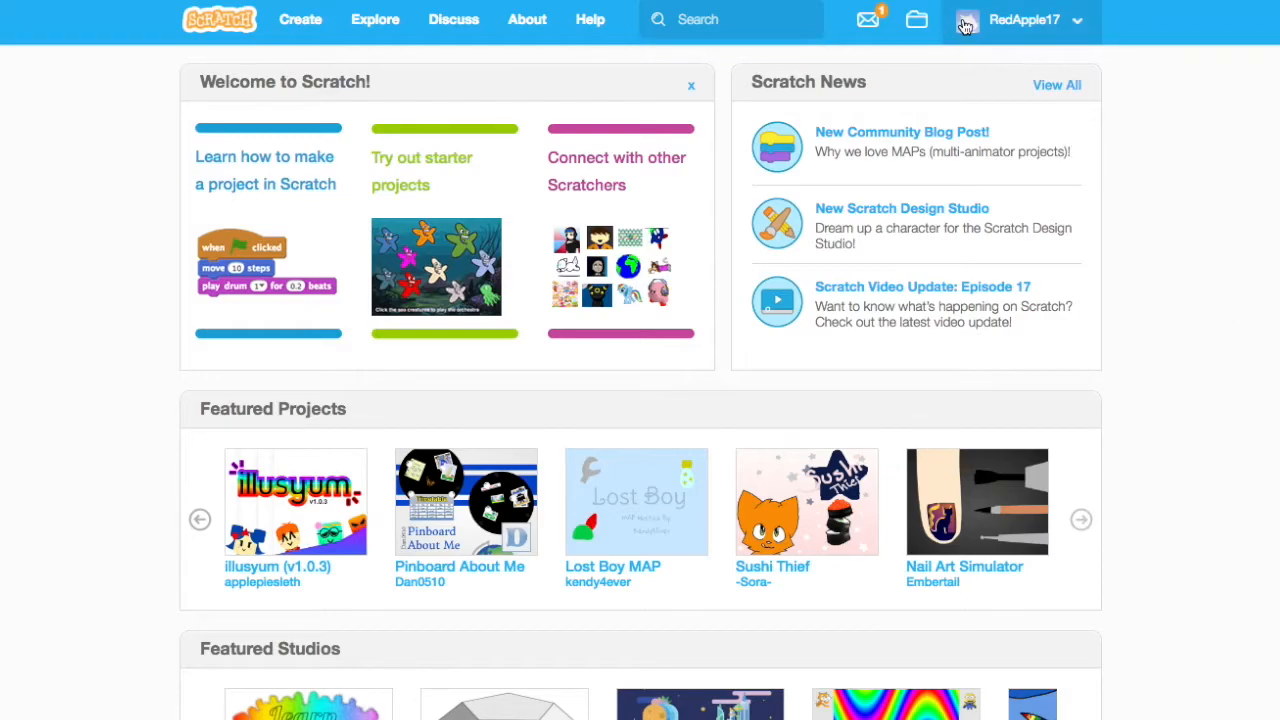
{"action": "mouse_move", "coordinate": [966, 48]}
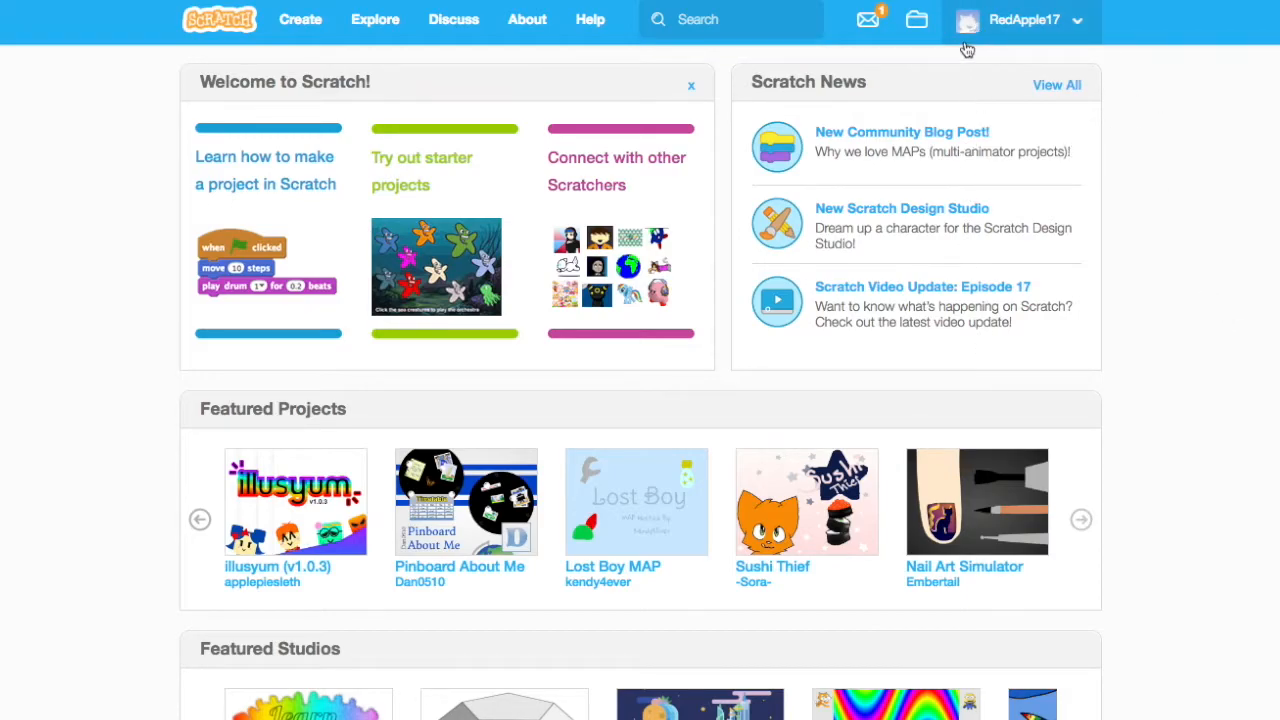
{"action": "mouse_move", "coordinate": [968, 20]}
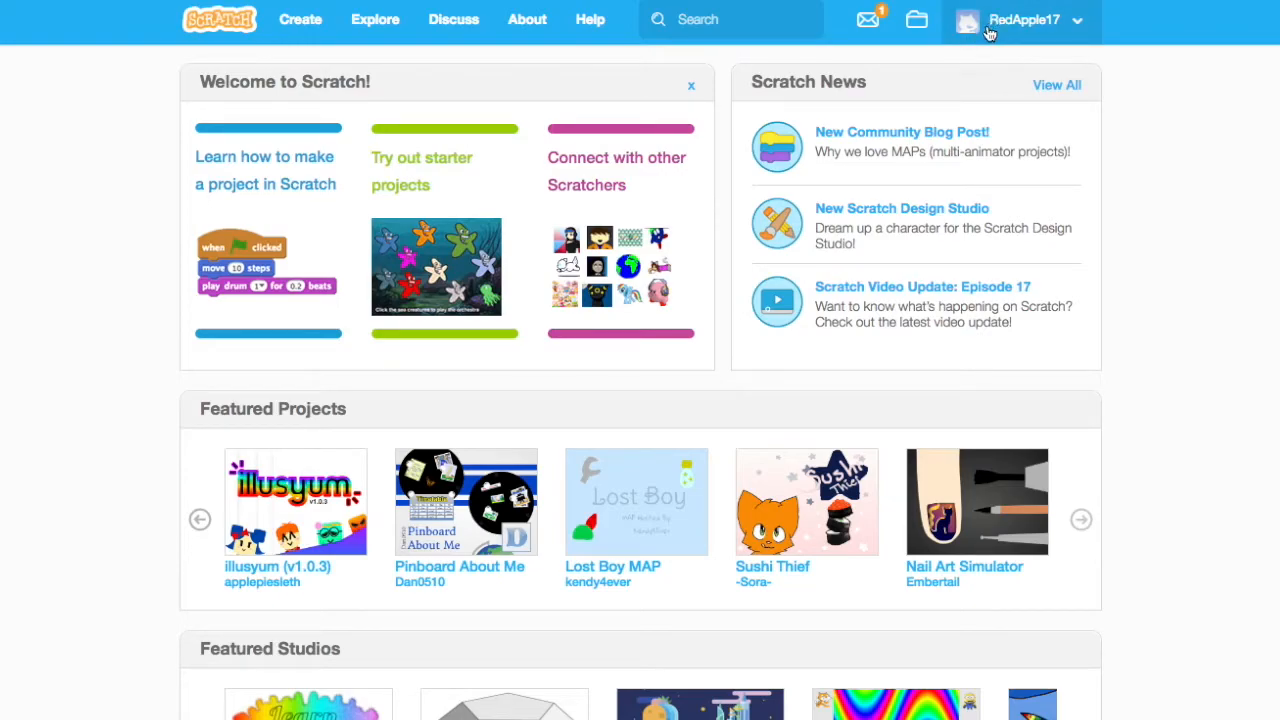
Step: Go to RedApple17's profile page from the account menu
{"action": "left_click", "coordinate": [1022, 20]}
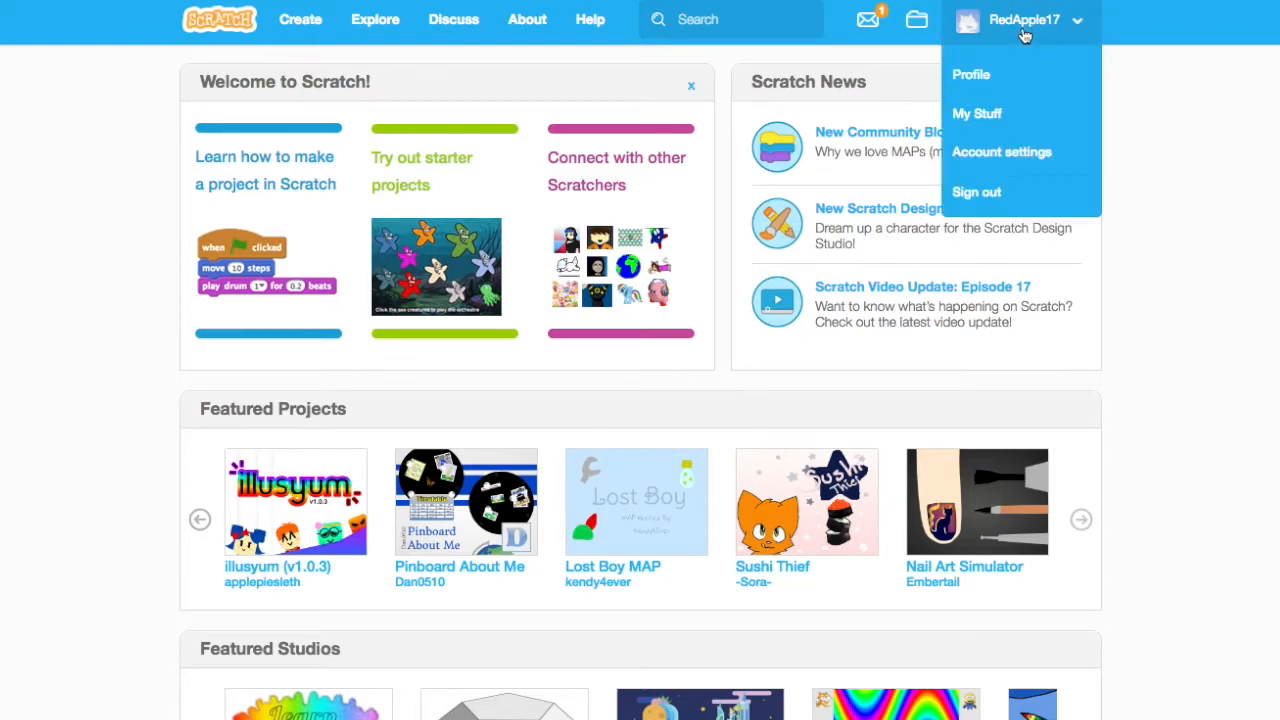
{"action": "mouse_move", "coordinate": [972, 74]}
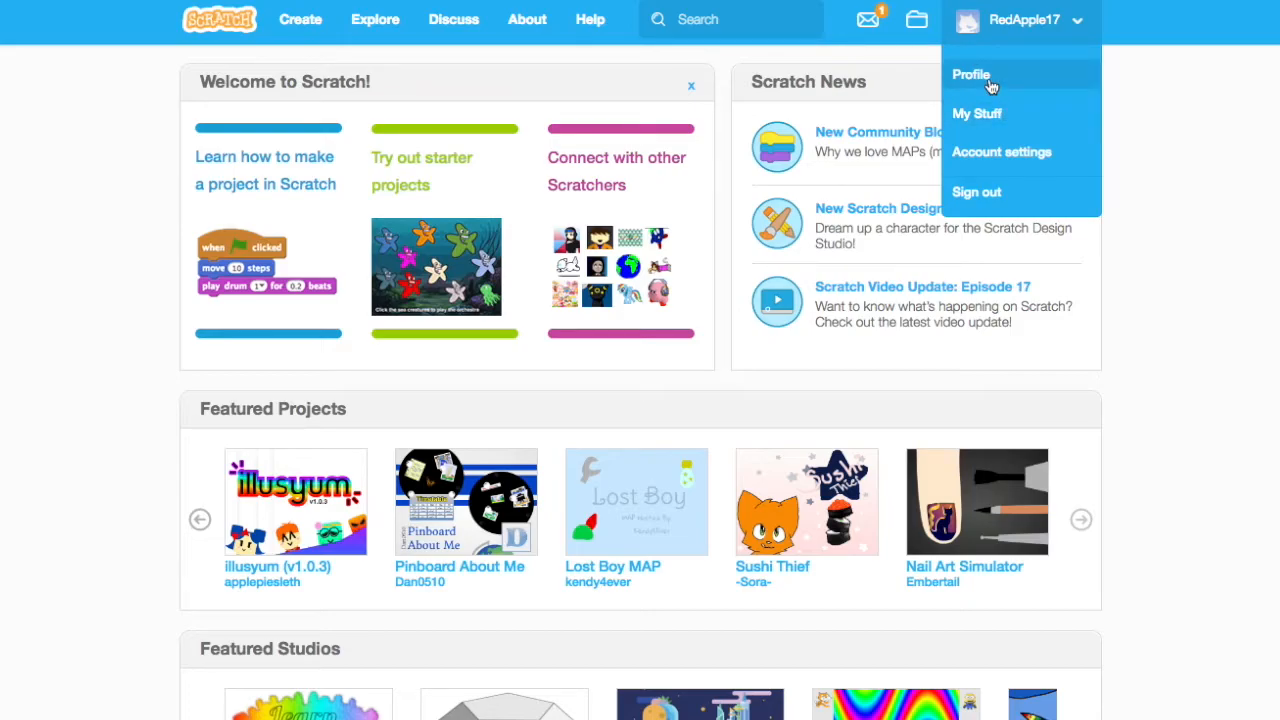
{"action": "left_click", "coordinate": [972, 74]}
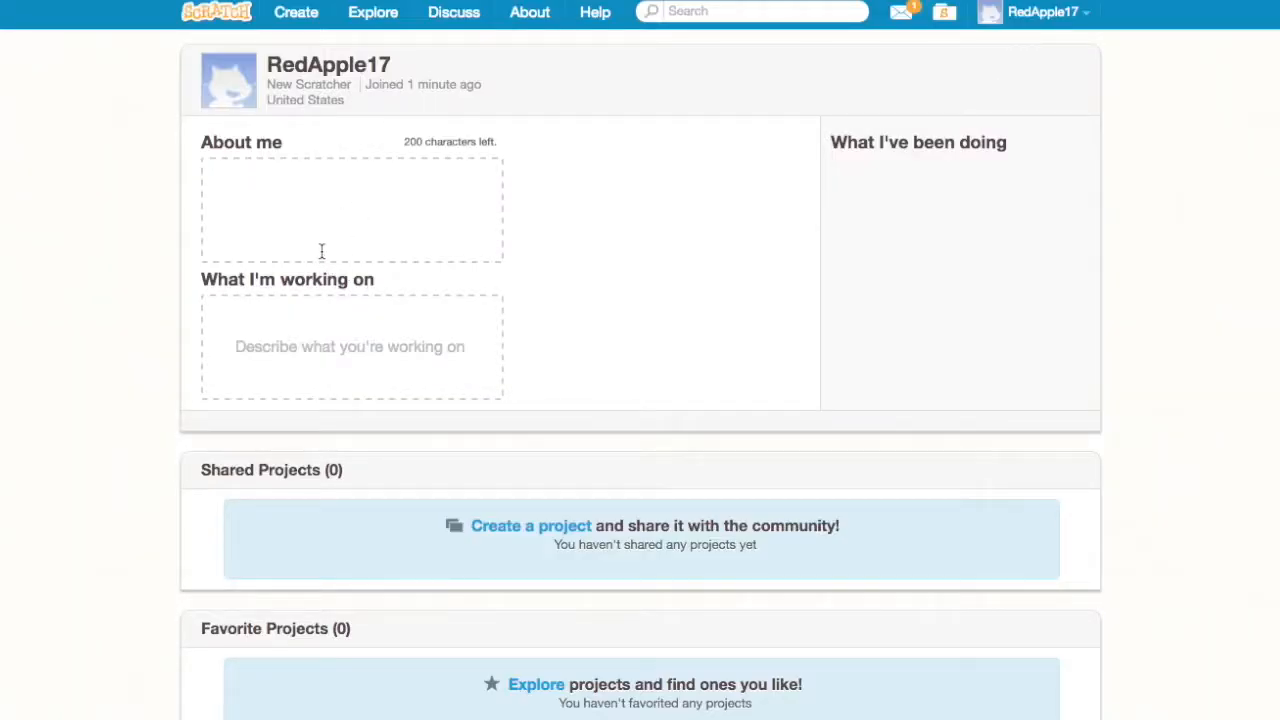
{"action": "left_click", "coordinate": [350, 348]}
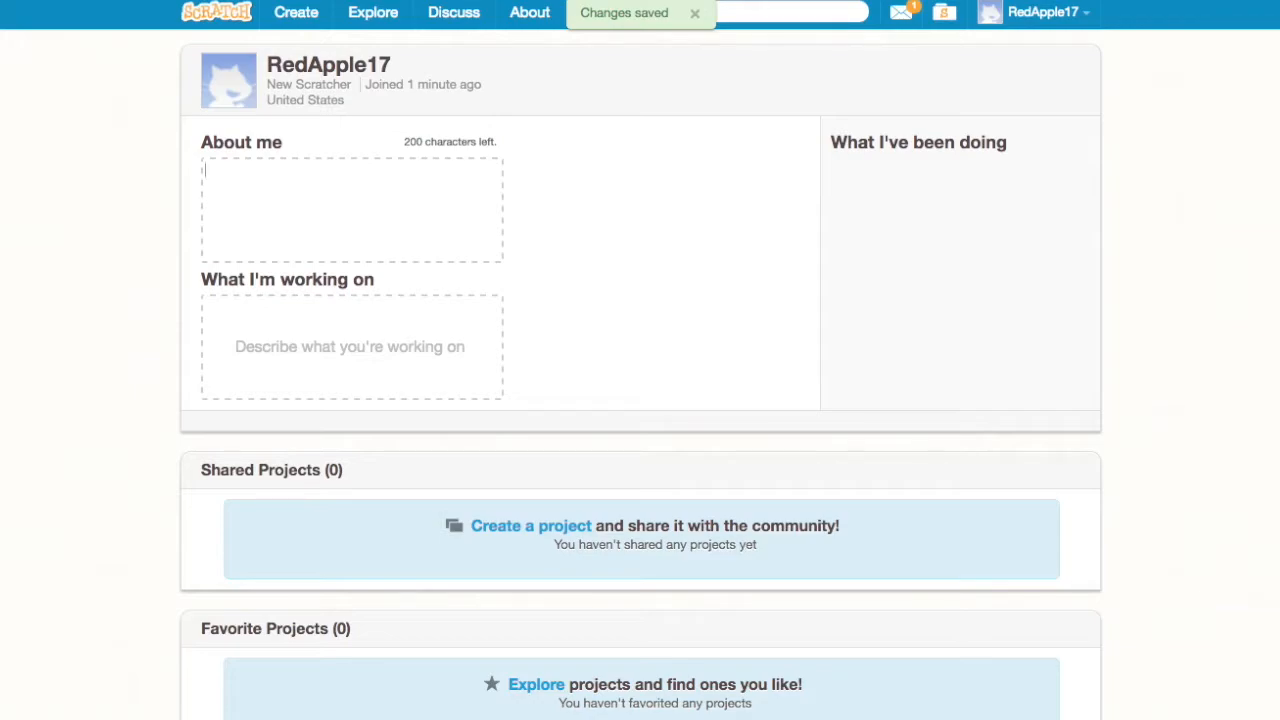
{"action": "type", "text": "@"}
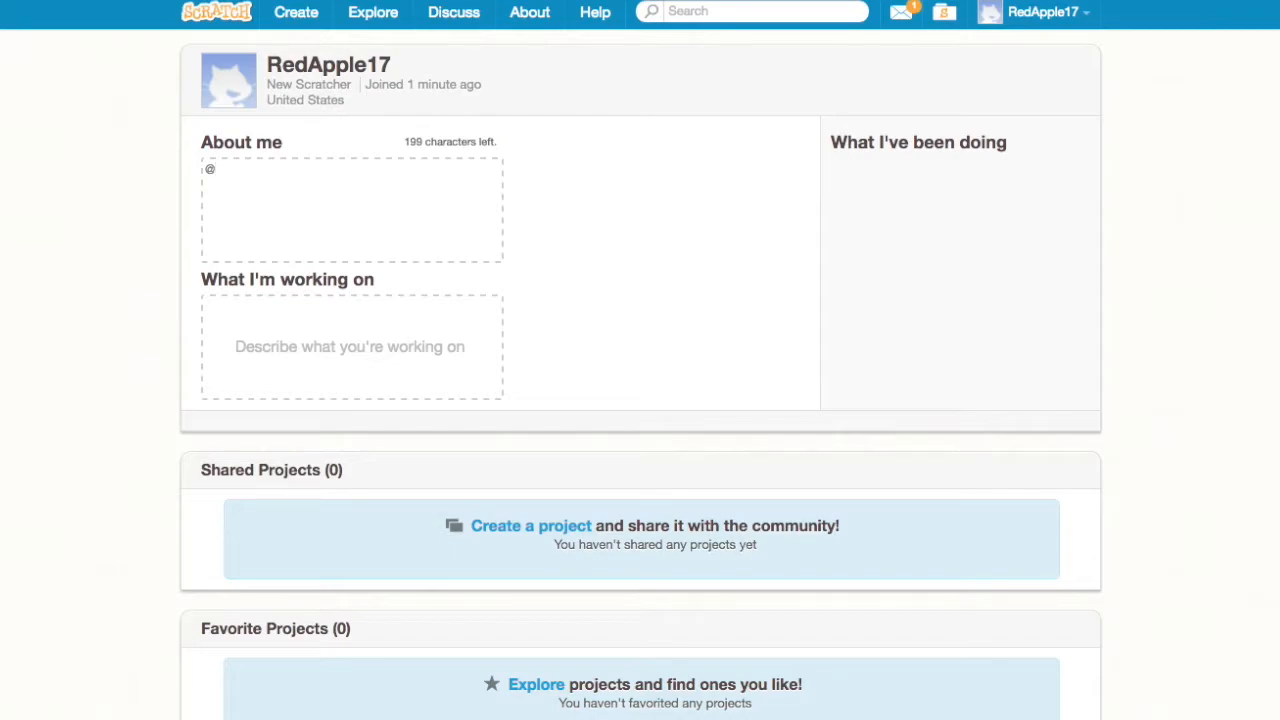
{"action": "type", "text": "LionScratch's tutorial account."}
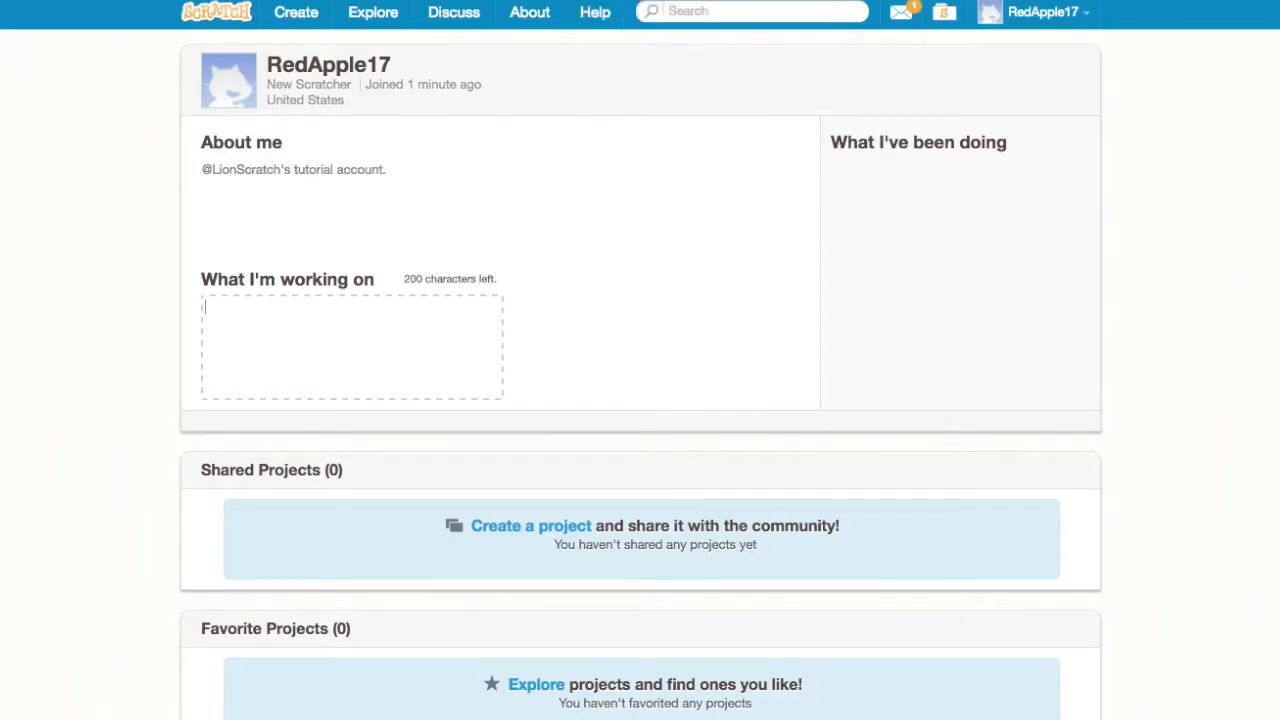
{"action": "type", "text": "Teaching people."}
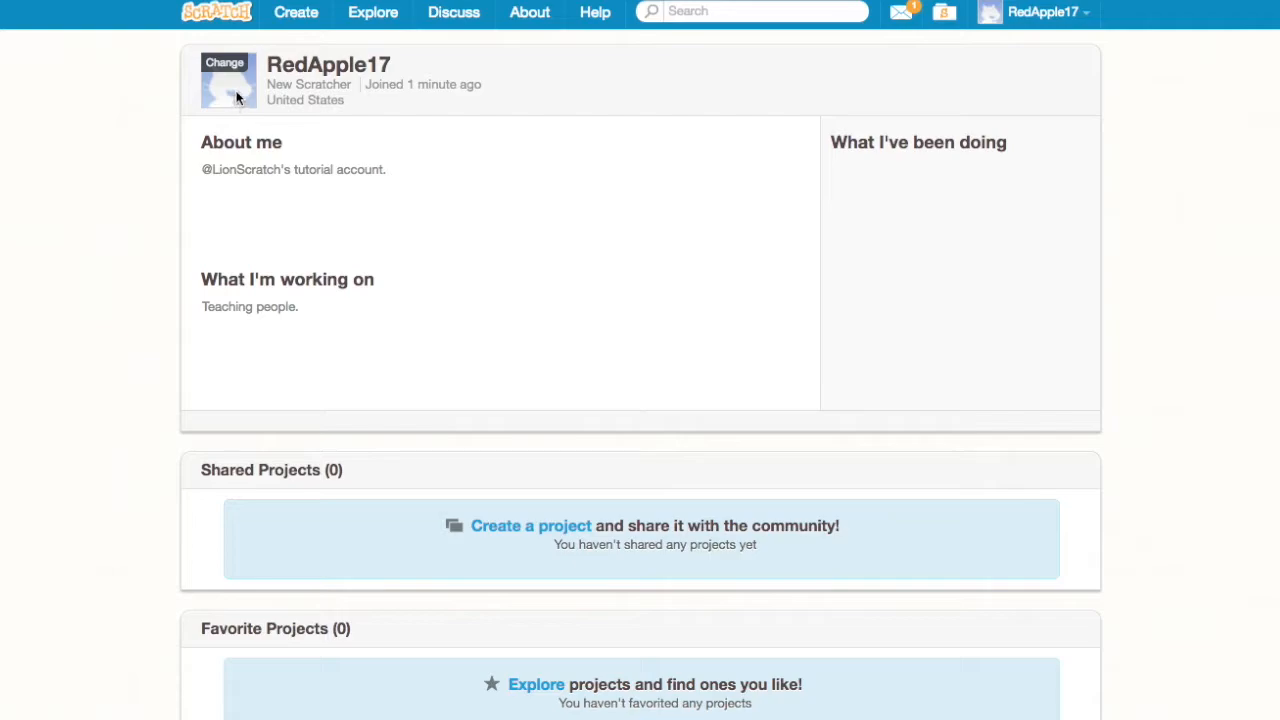
{"action": "mouse_move", "coordinate": [624, 488]}
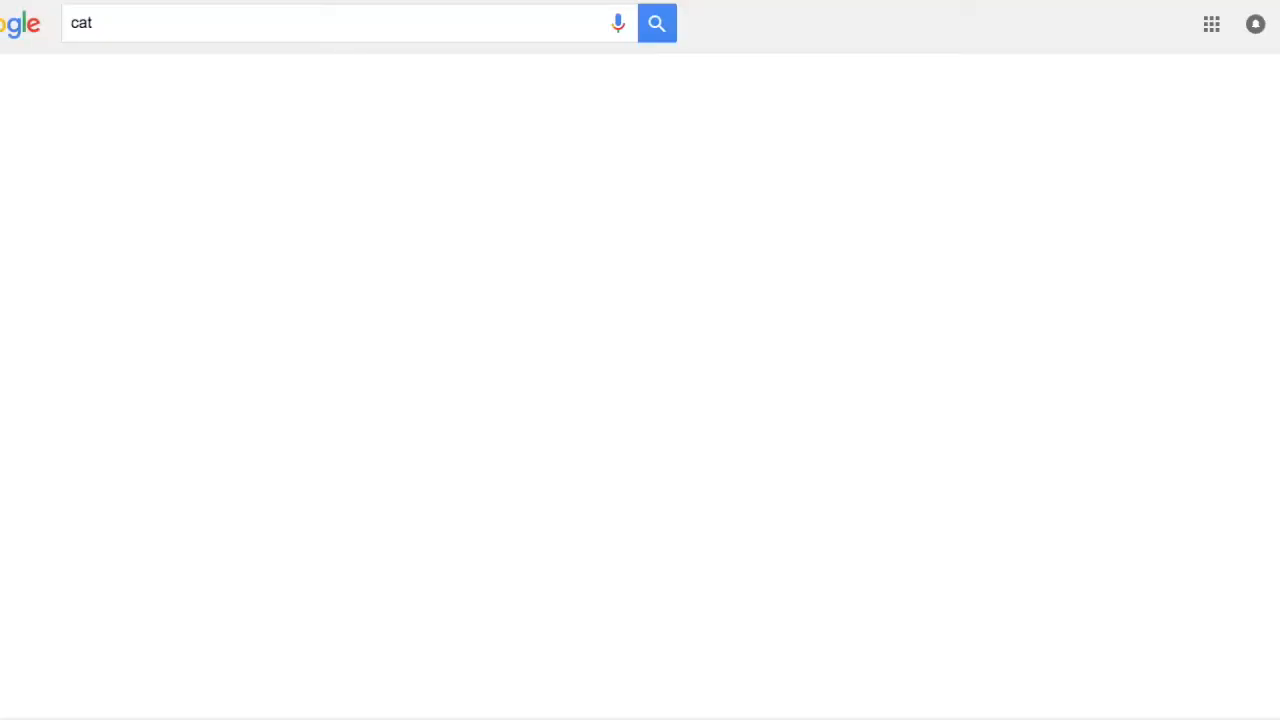
Step: Find the shark-hat cat photo in Google Images results for 'cat' and save it to the computer
{"action": "left_click", "coordinate": [190, 82]}
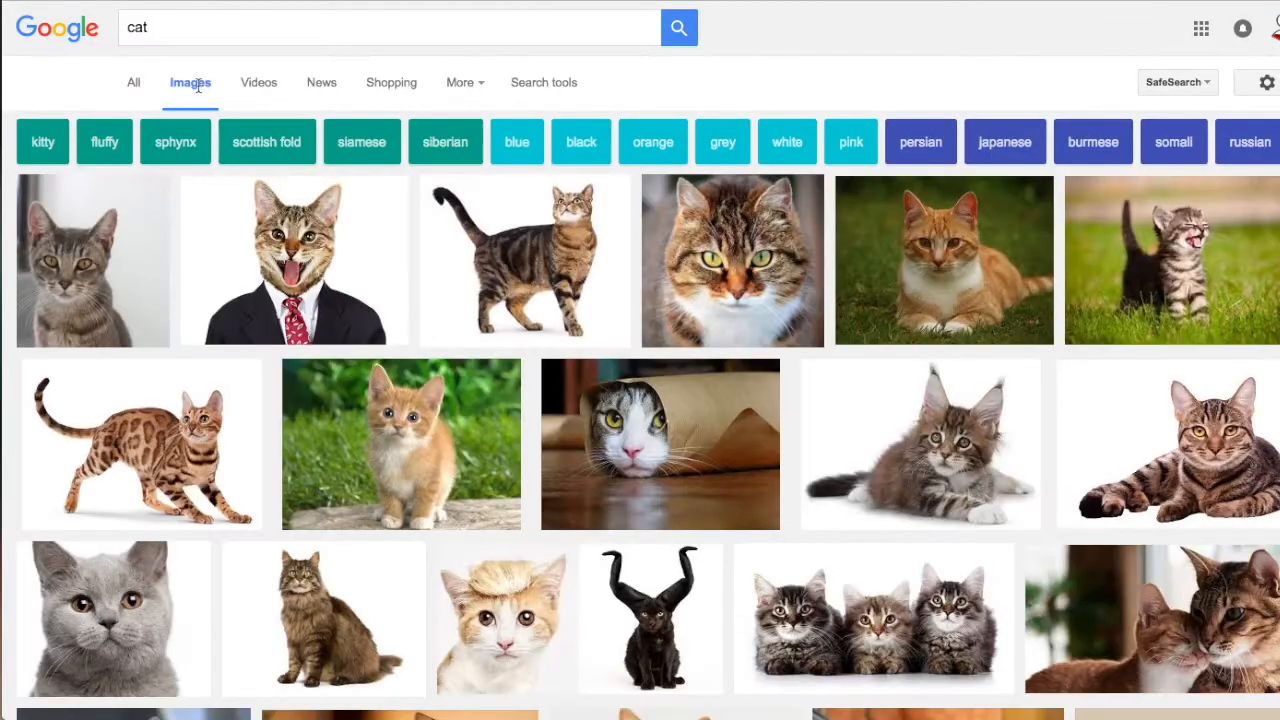
{"action": "scroll", "scroll_direction": "down", "scroll_amount": 3}
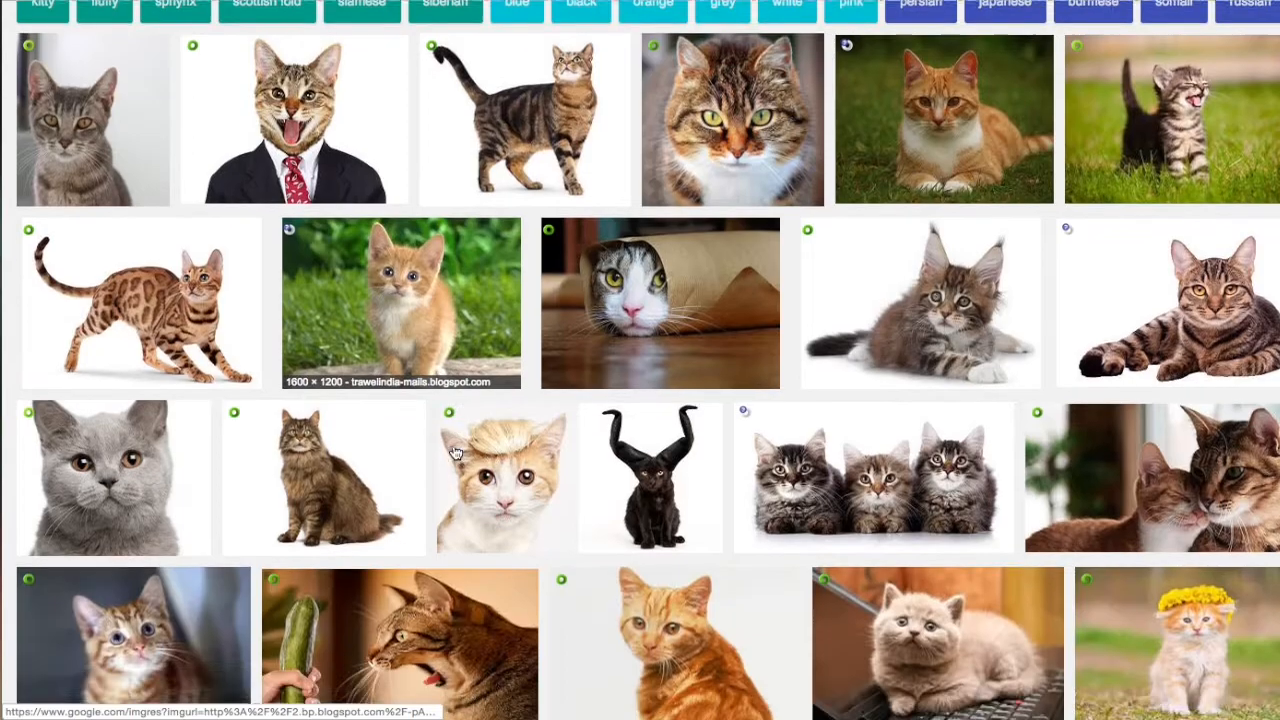
{"action": "scroll", "scroll_direction": "down", "scroll_amount": 3}
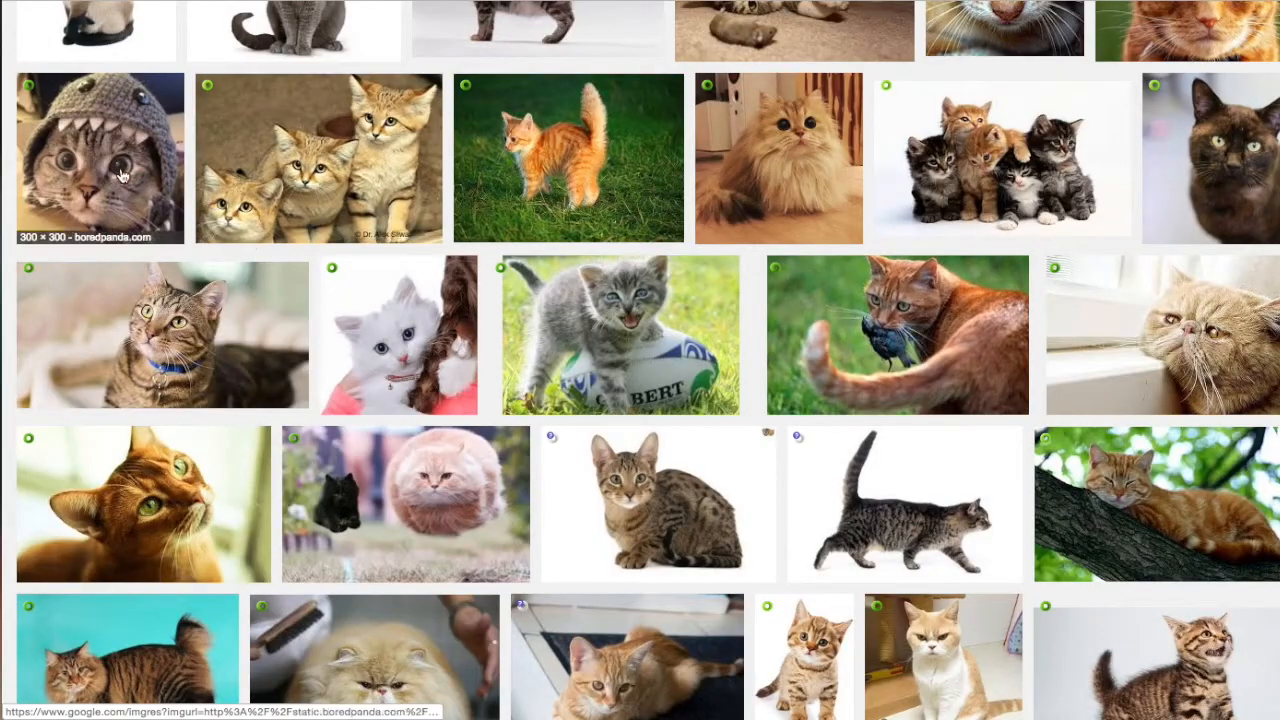
{"action": "left_click", "coordinate": [96, 158]}
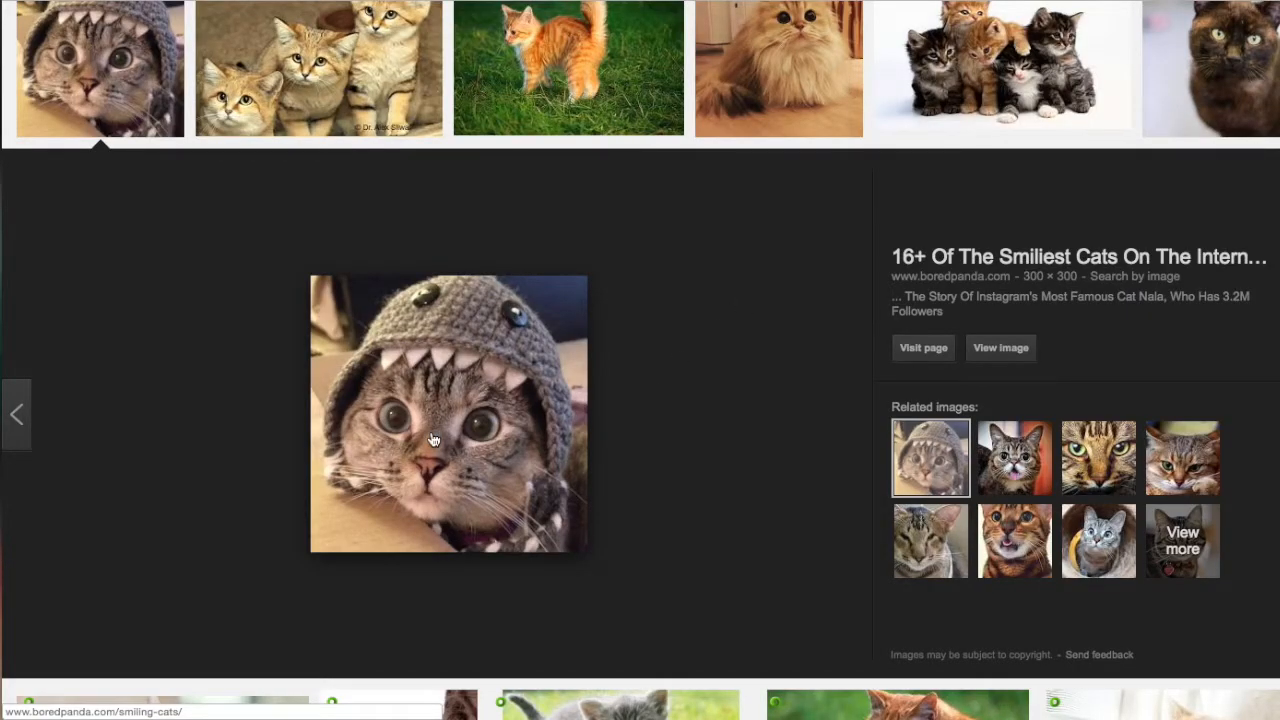
{"action": "right_click", "coordinate": [436, 440]}
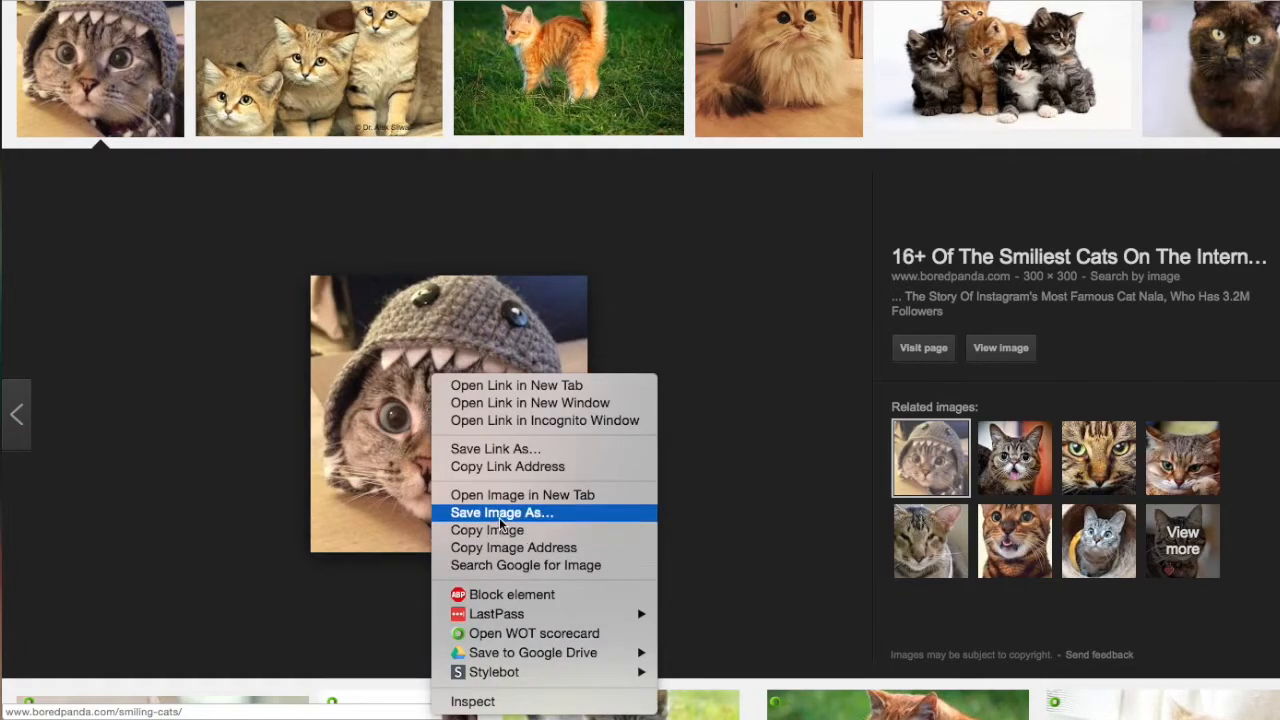
{"action": "left_click", "coordinate": [500, 512]}
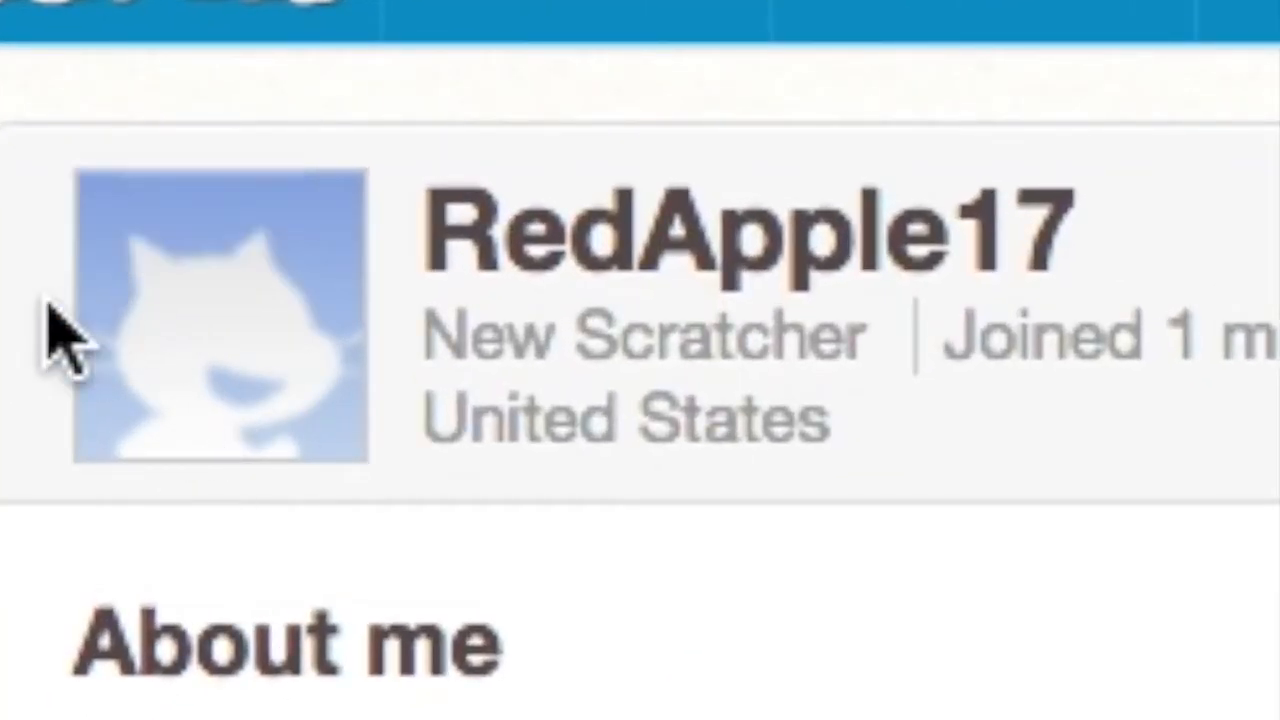
{"action": "mouse_move", "coordinate": [230, 320]}
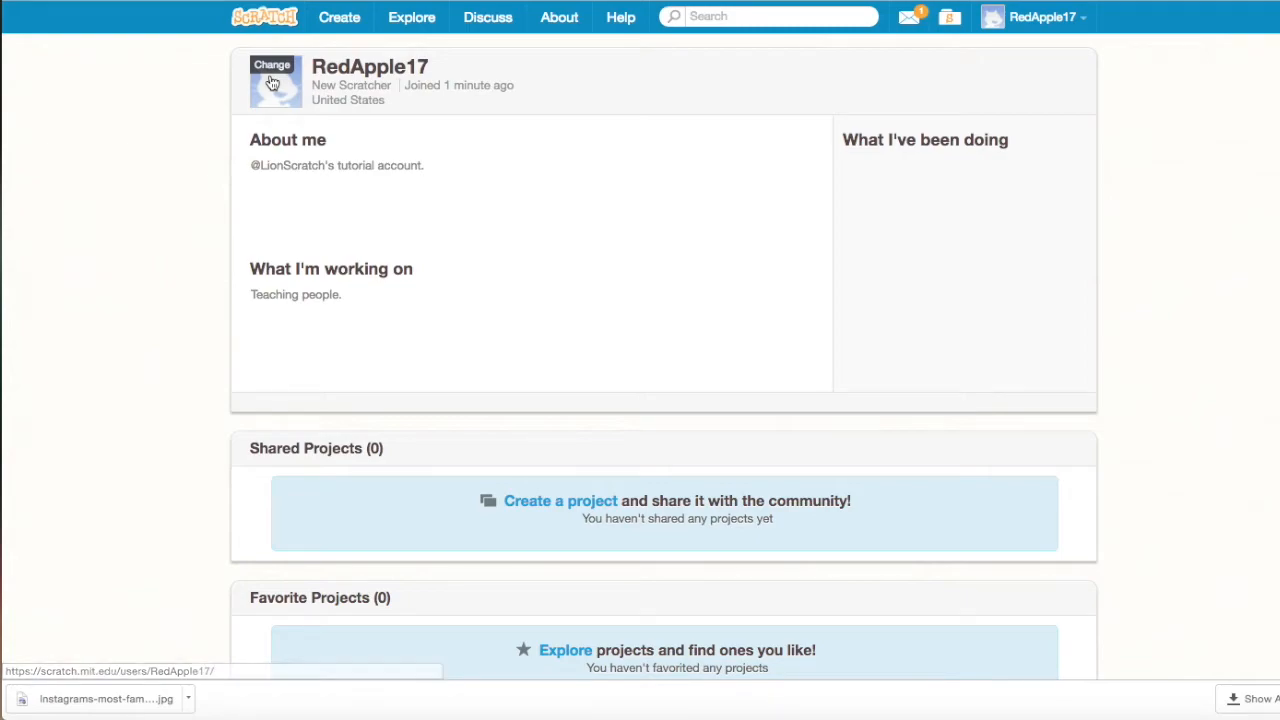
Step: Replace RedApple17's profile picture with the downloaded shark-hat cat photo
{"action": "left_click", "coordinate": [272, 80]}
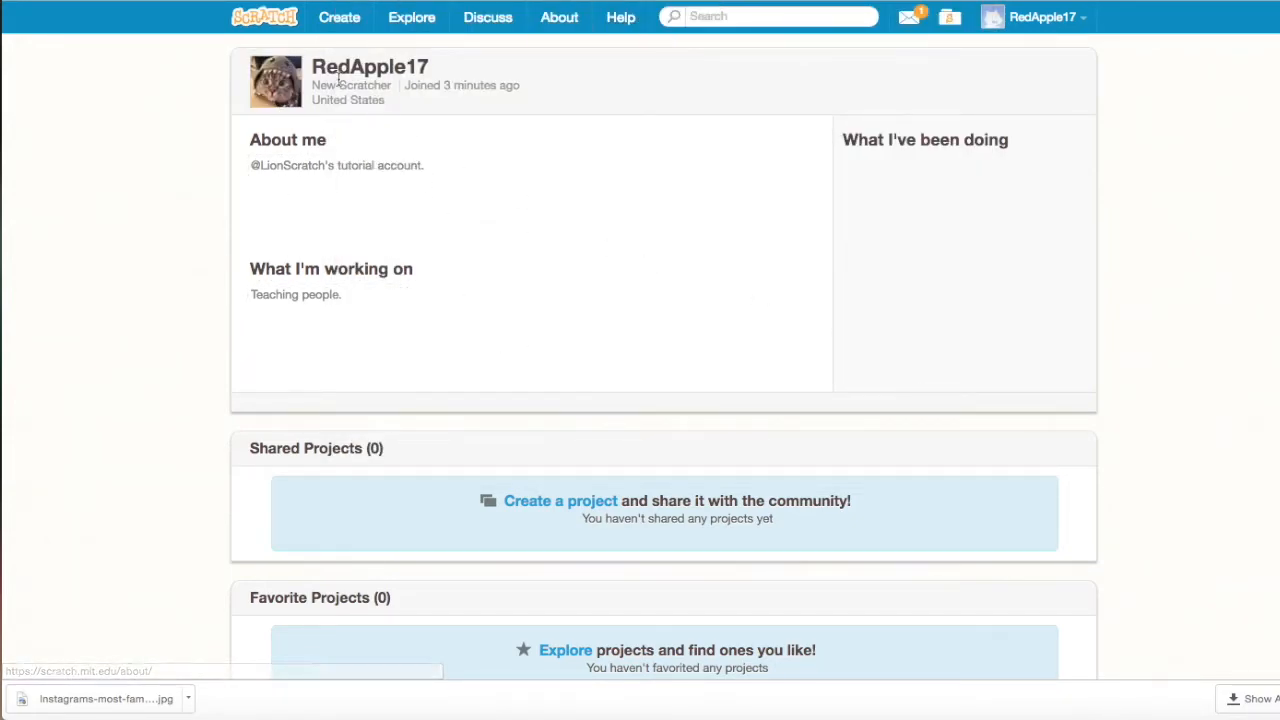
{"action": "mouse_move", "coordinate": [276, 82]}
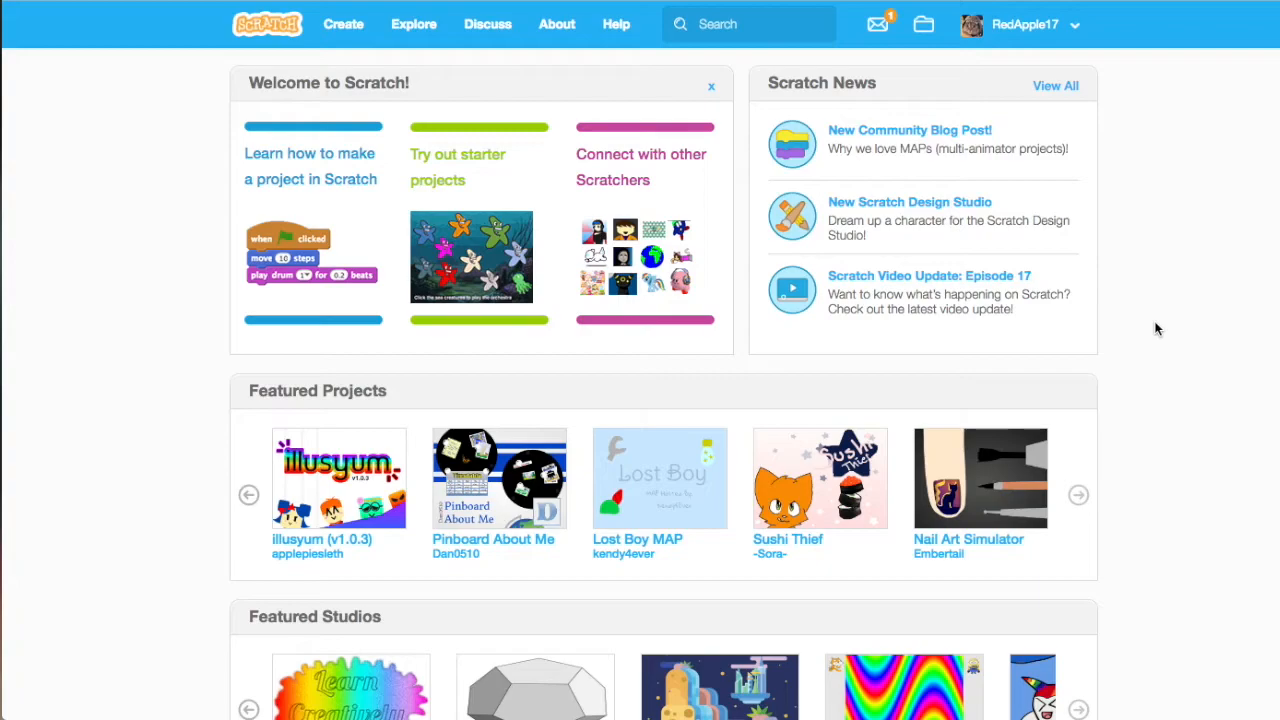
Step: Find The 2016 Olympics | Swim under What the Community is Loving and go to its project page
{"action": "scroll", "scroll_direction": "down", "scroll_amount": 3}
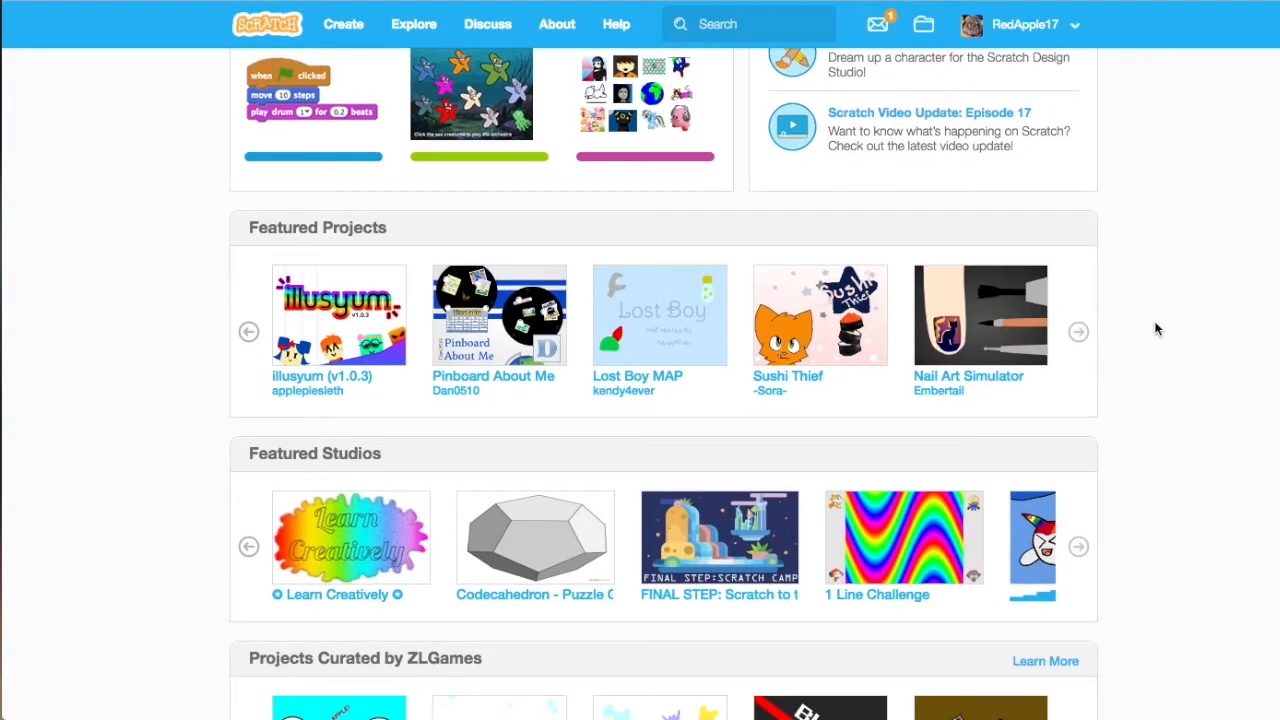
{"action": "scroll", "scroll_direction": "up", "scroll_amount": 3}
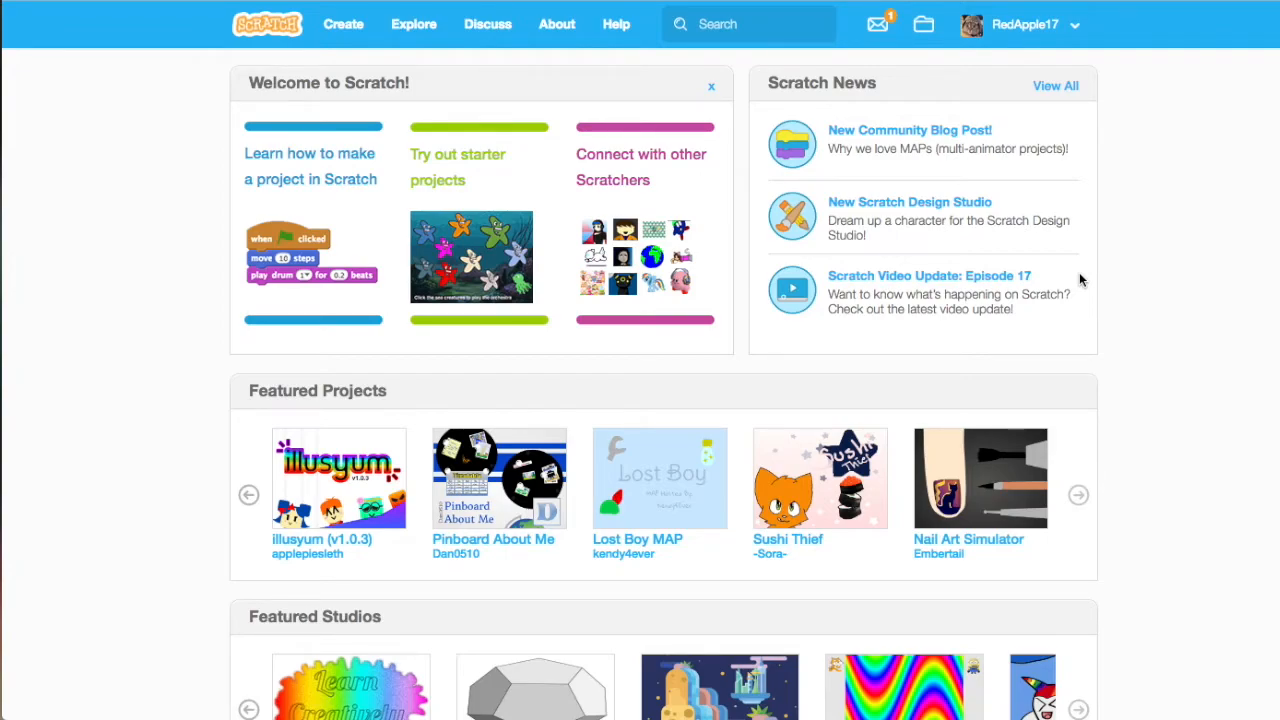
{"action": "scroll", "scroll_direction": "down", "scroll_amount": 3}
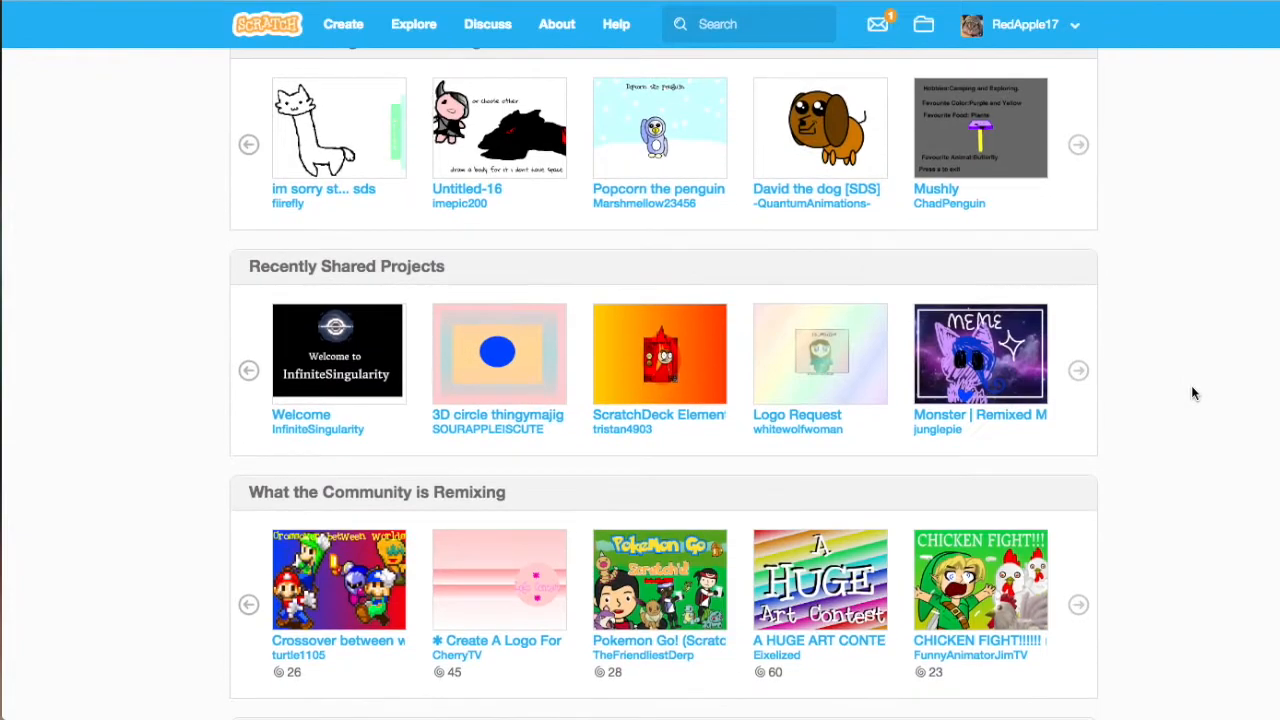
{"action": "scroll", "scroll_direction": "down", "scroll_amount": 3}
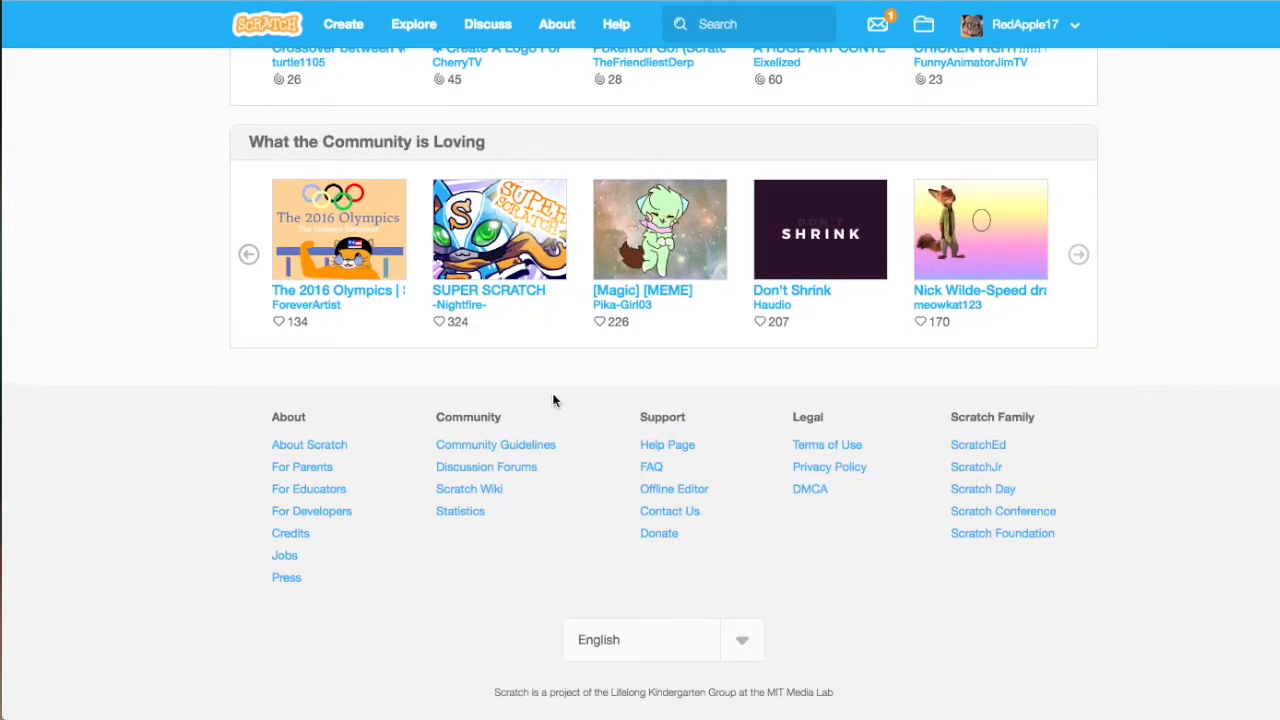
{"action": "left_click", "coordinate": [338, 228]}
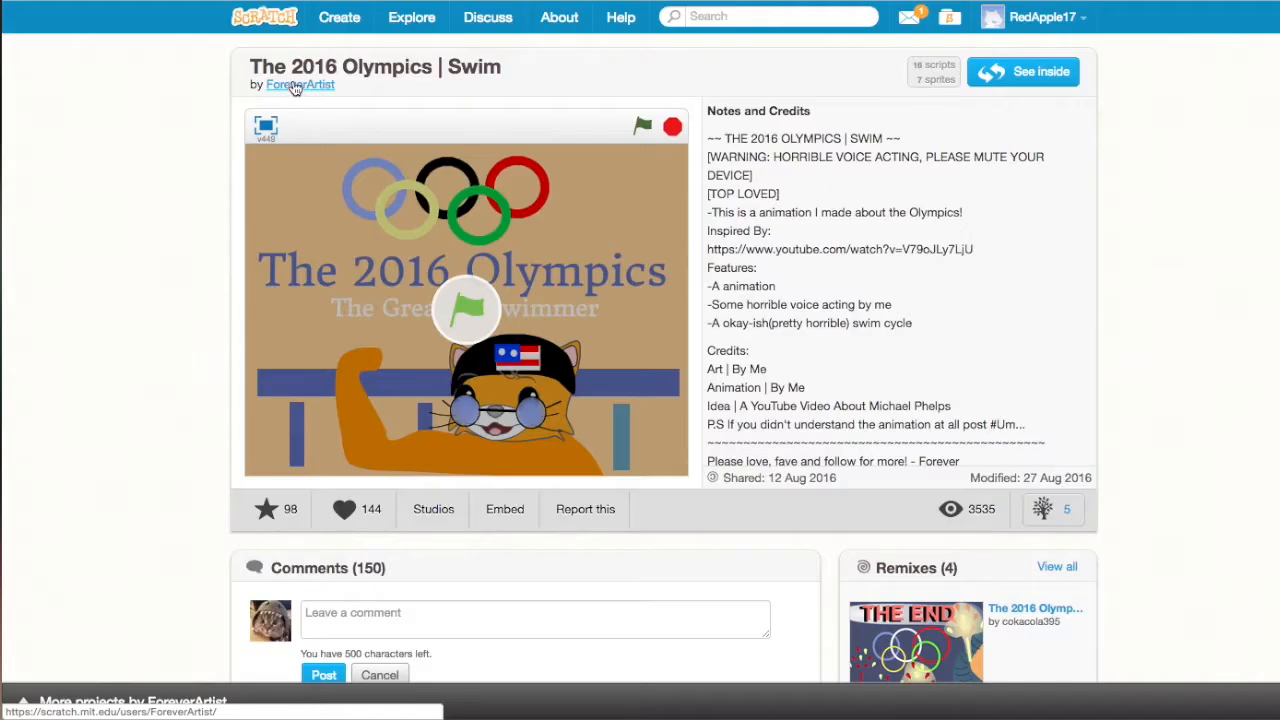
Step: Visit creator ForeverArtist's profile, follow them, and return to the Scratch home page
{"action": "left_click", "coordinate": [300, 84]}
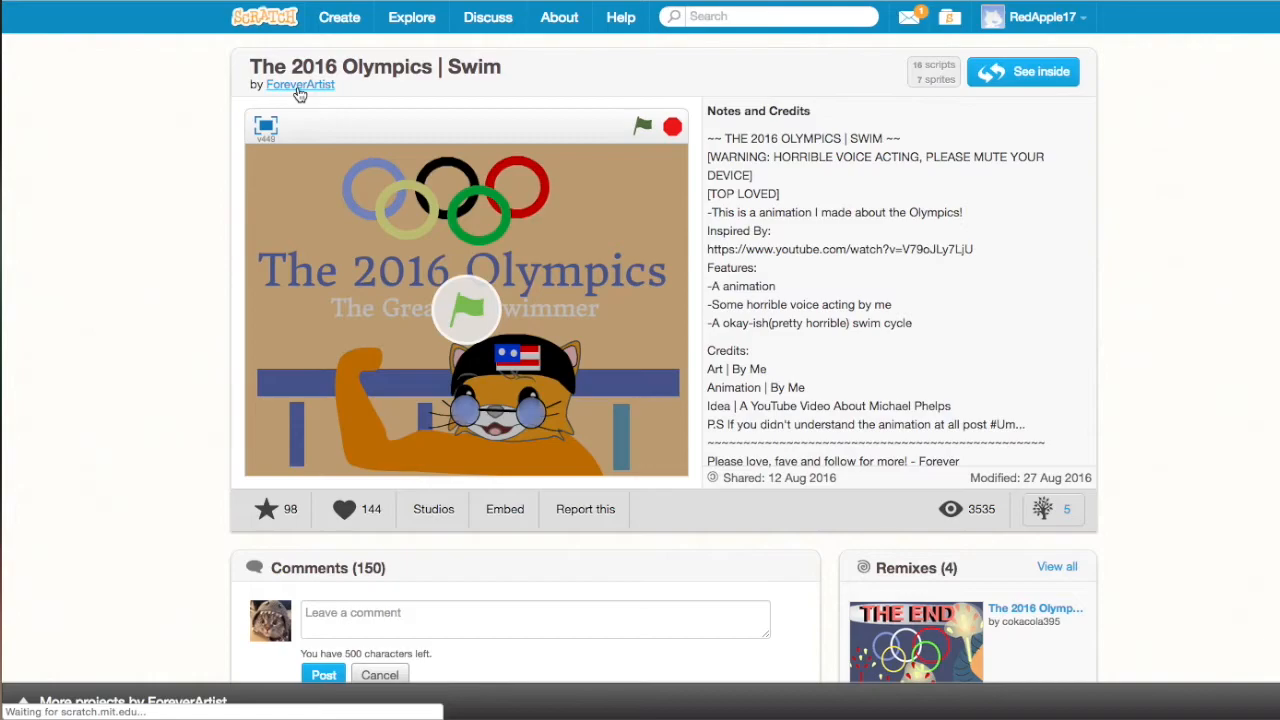
{"action": "left_click", "coordinate": [300, 84]}
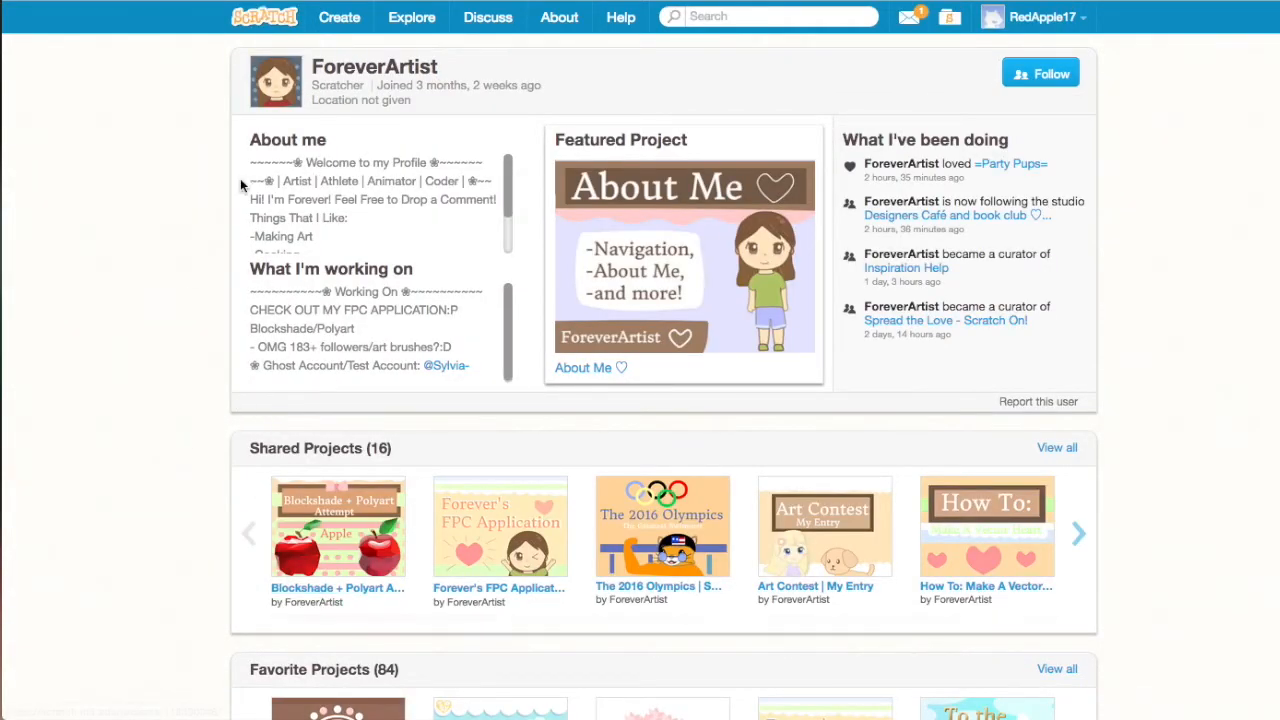
{"action": "mouse_move", "coordinate": [1172, 224]}
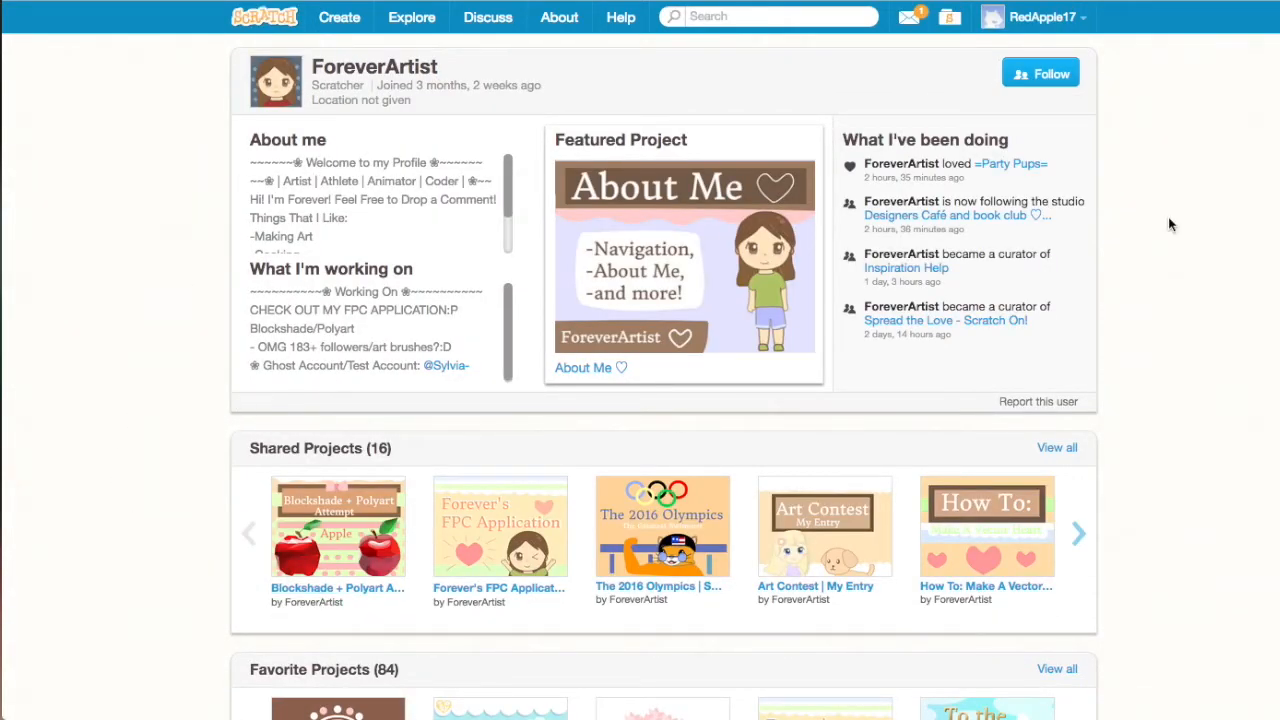
{"action": "left_click", "coordinate": [1040, 72]}
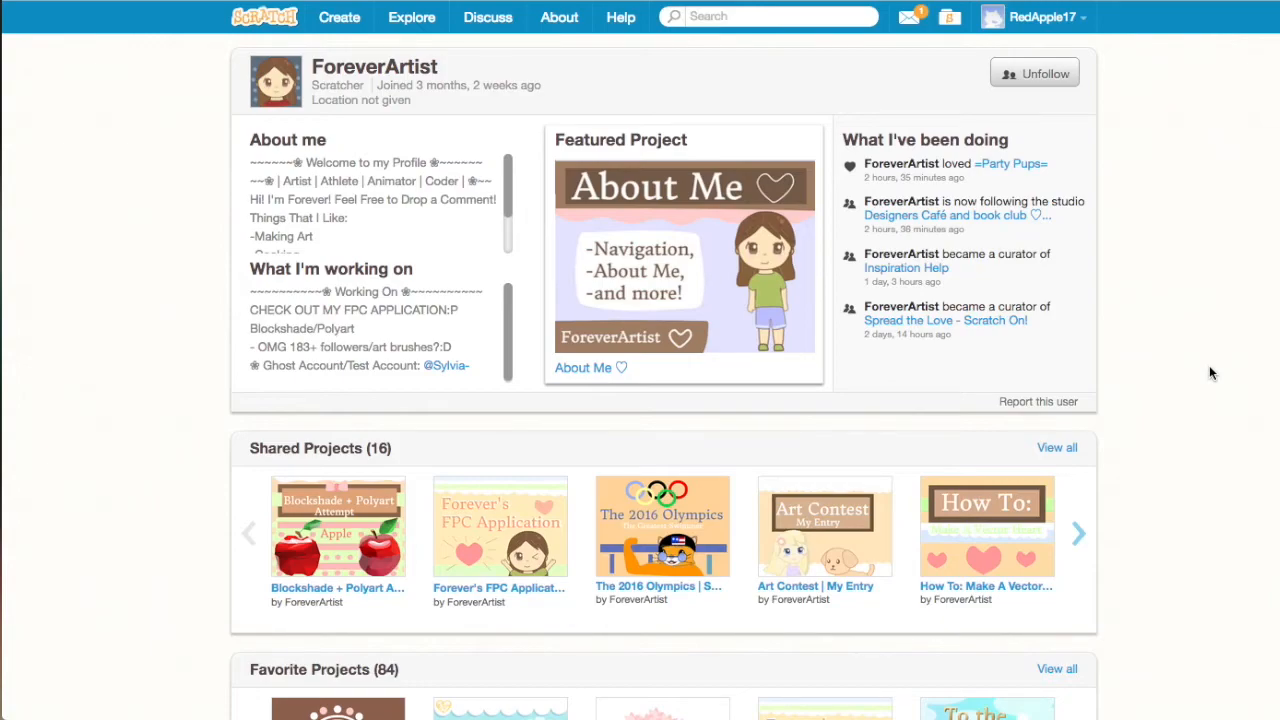
{"action": "left_click", "coordinate": [412, 24]}
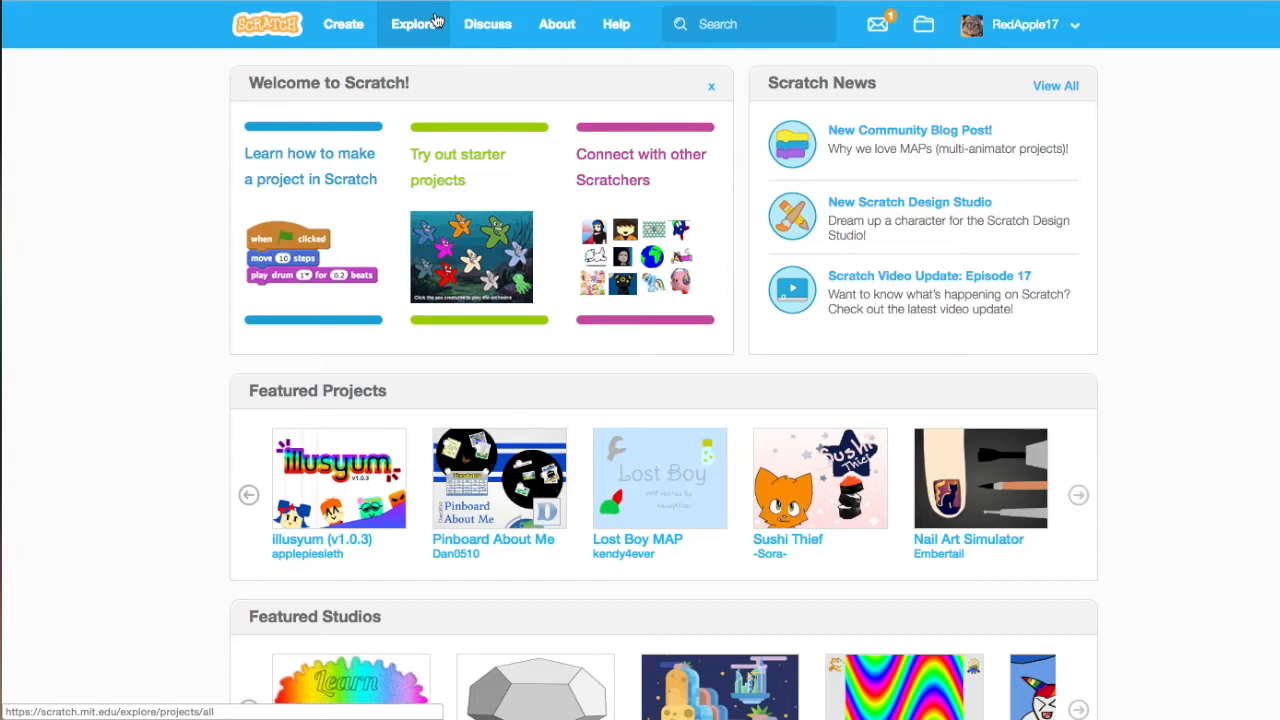
{"action": "mouse_move", "coordinate": [984, 4]}
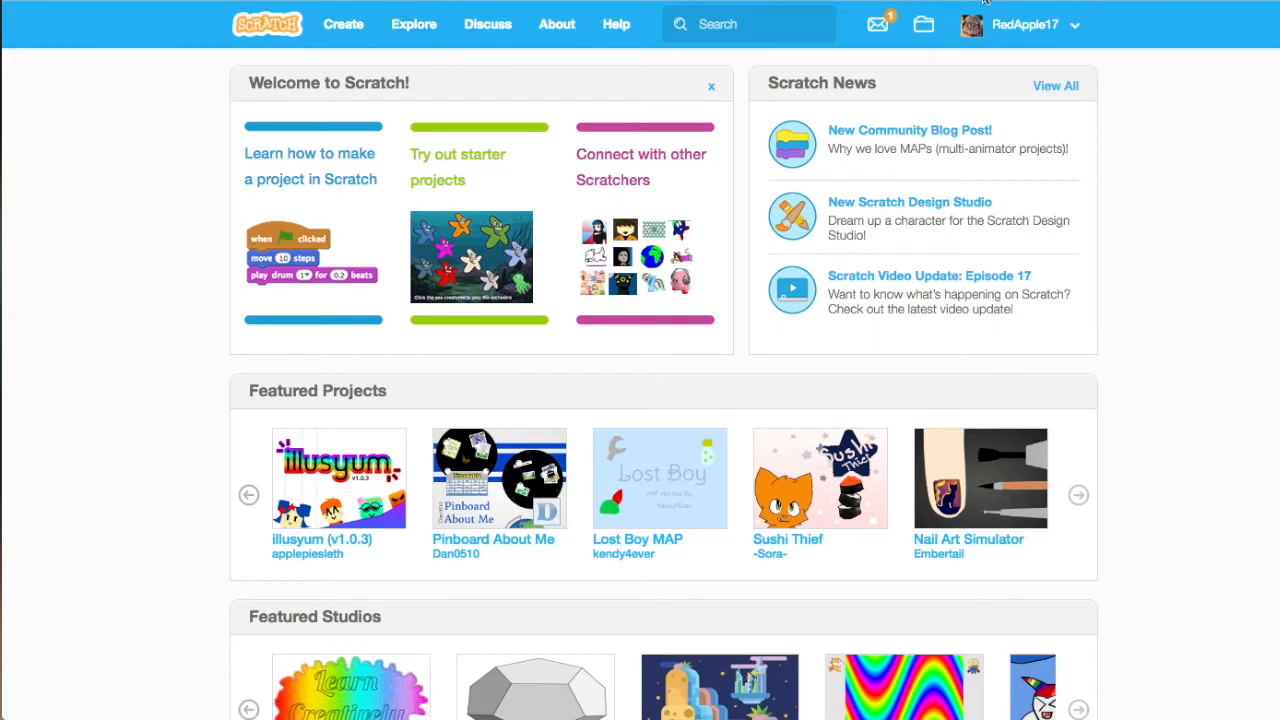
Step: Scroll down the Scratch home page to reveal Featured Studios below Featured Projects
{"action": "scroll", "scroll_direction": "down", "scroll_amount": 3}
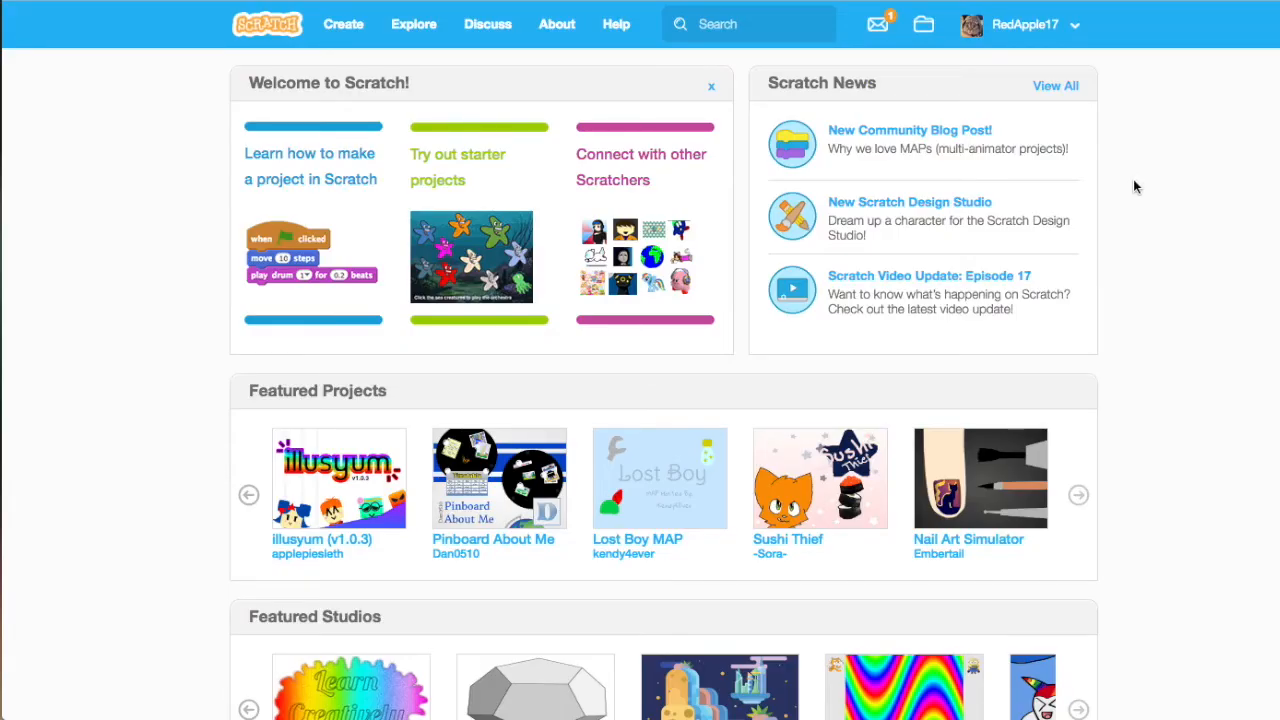
{"action": "mouse_move", "coordinate": [1132, 184]}
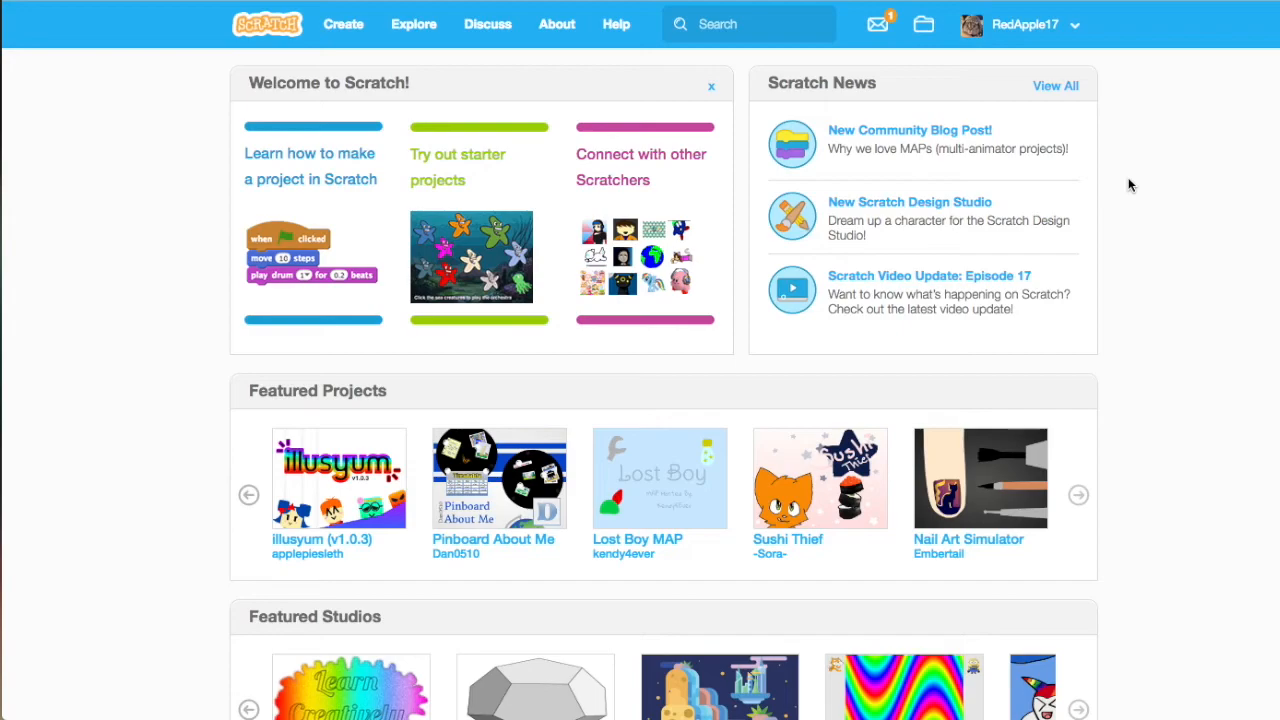
{"action": "scroll", "scroll_direction": "down", "scroll_amount": 3}
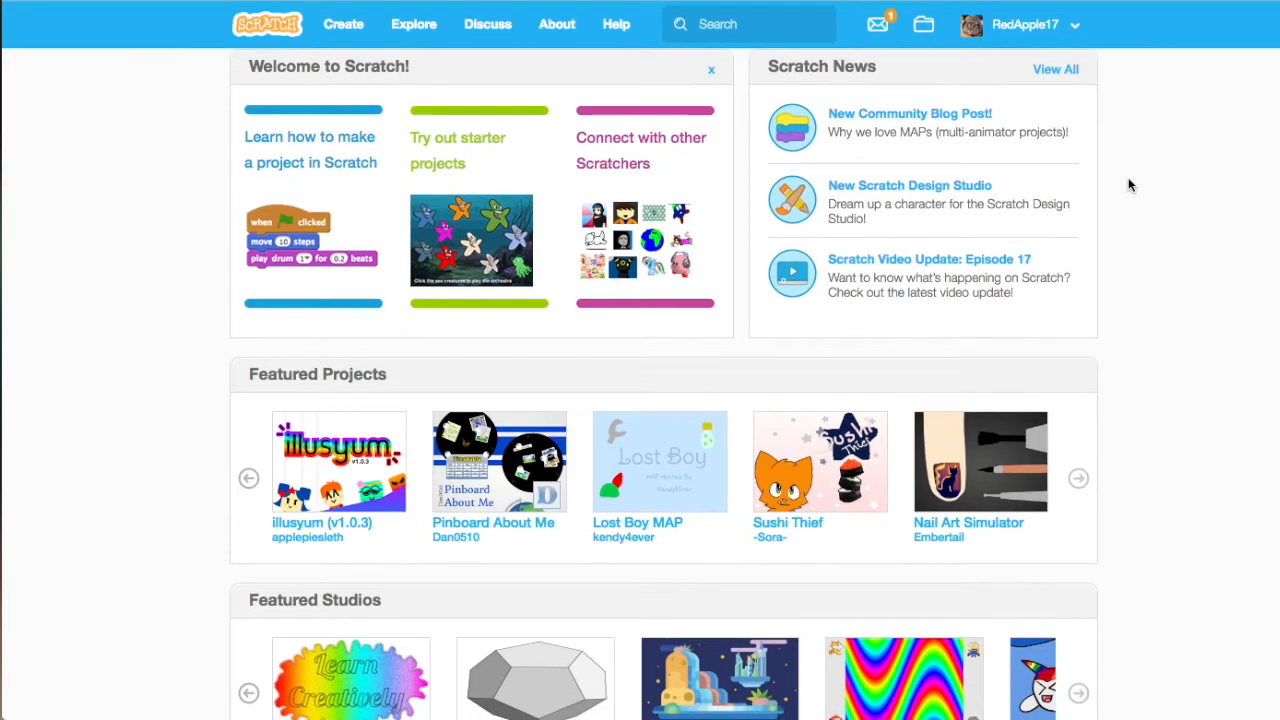
{"action": "scroll", "scroll_direction": "down", "scroll_amount": 3}
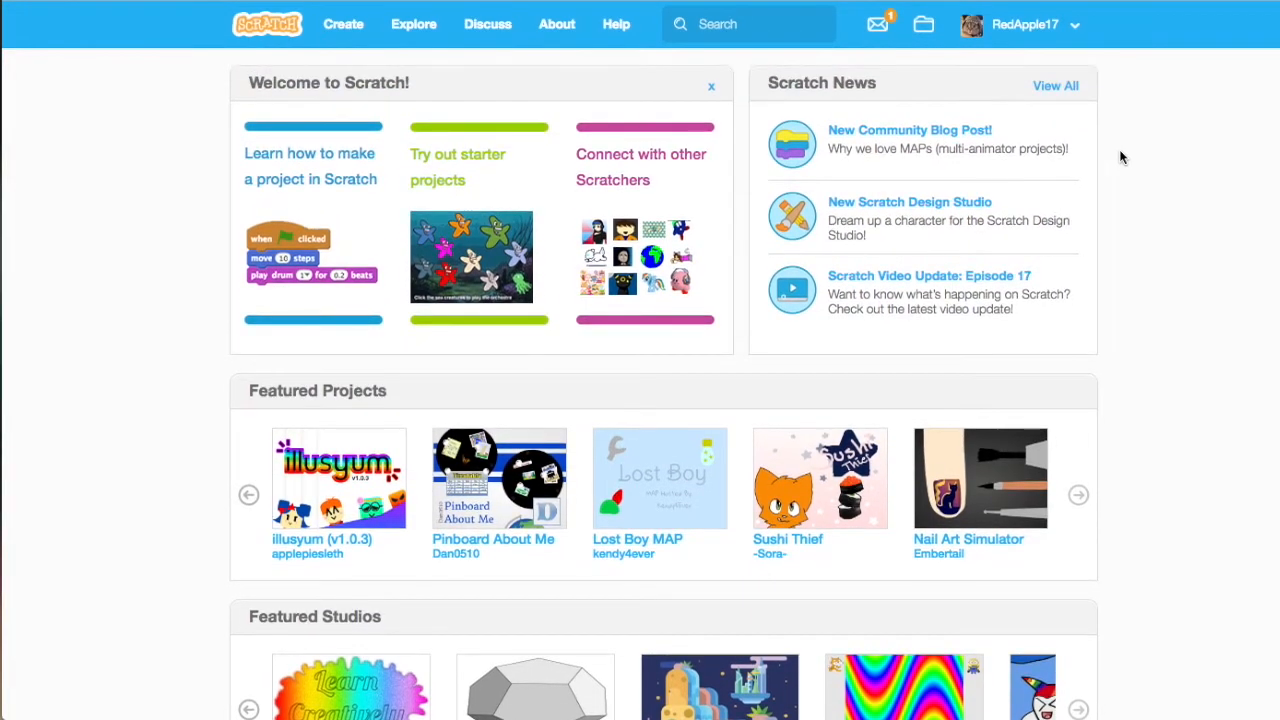